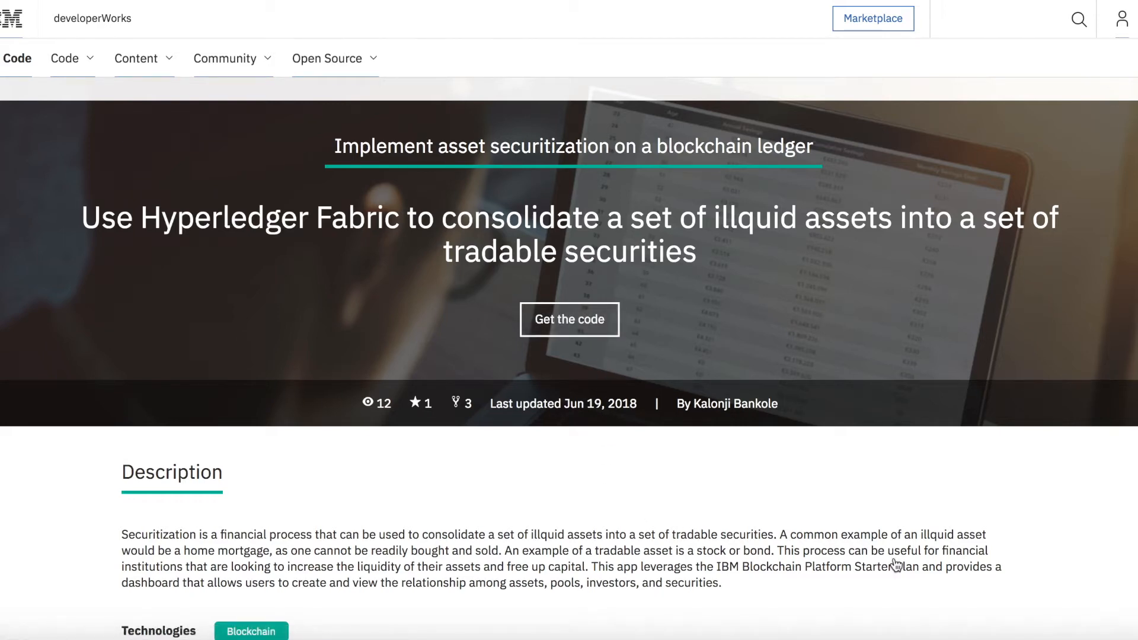
Step: Scroll the code pattern page past Description and Overview down to the flow diagram's numbered steps
scroll("down", 3)
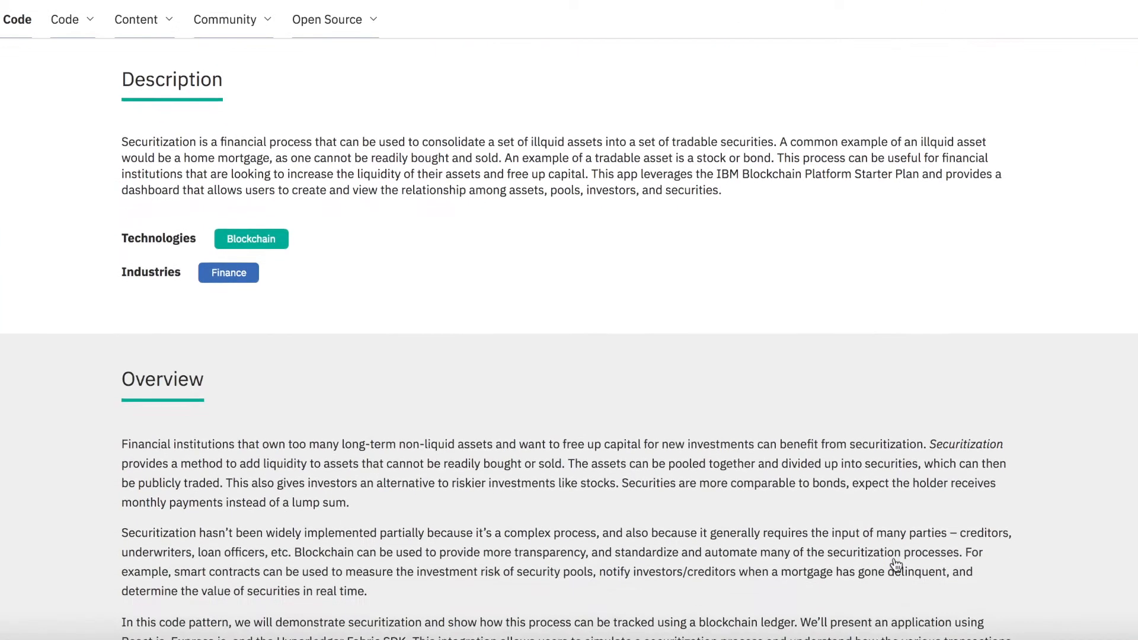
scroll("down", 3)
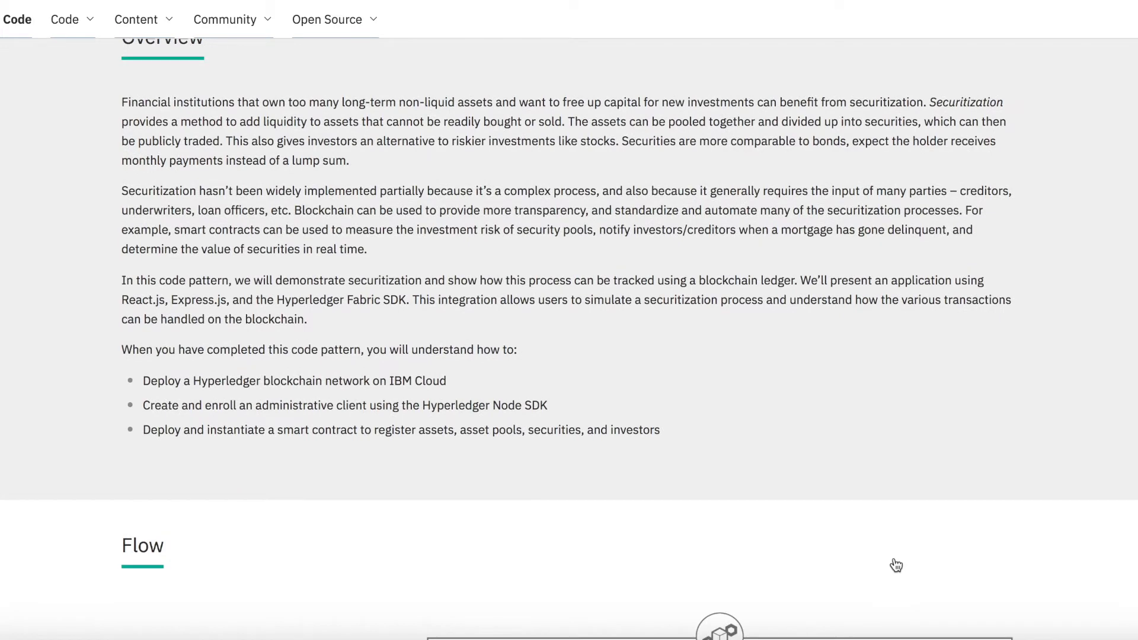
scroll("down", 3)
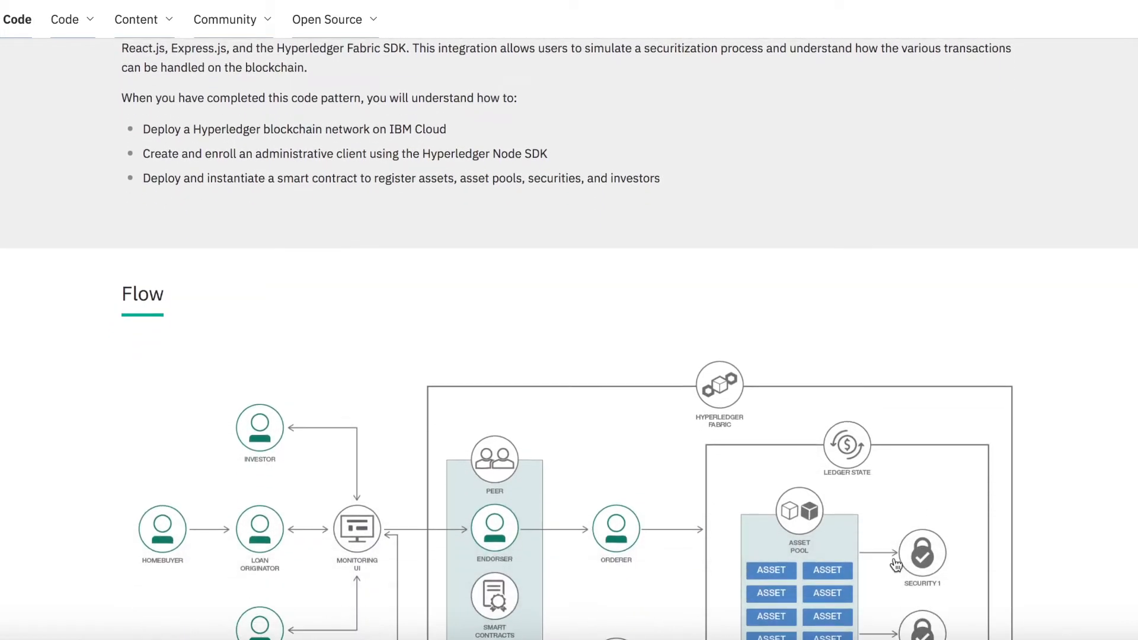
scroll("down", 3)
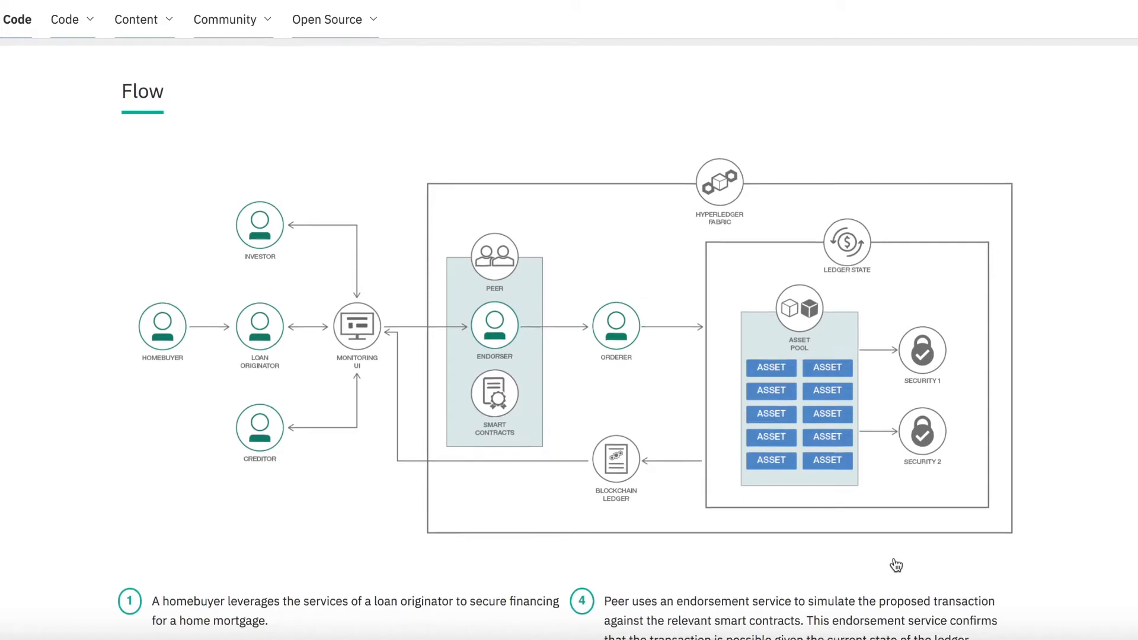
scroll("down", 3)
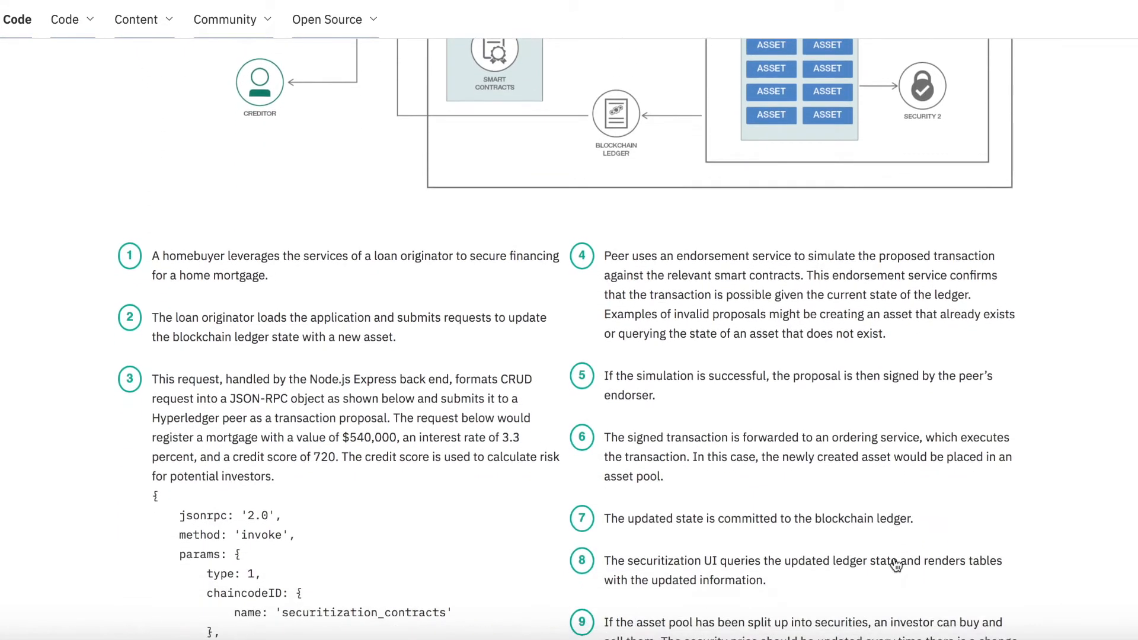
scroll("down", 3)
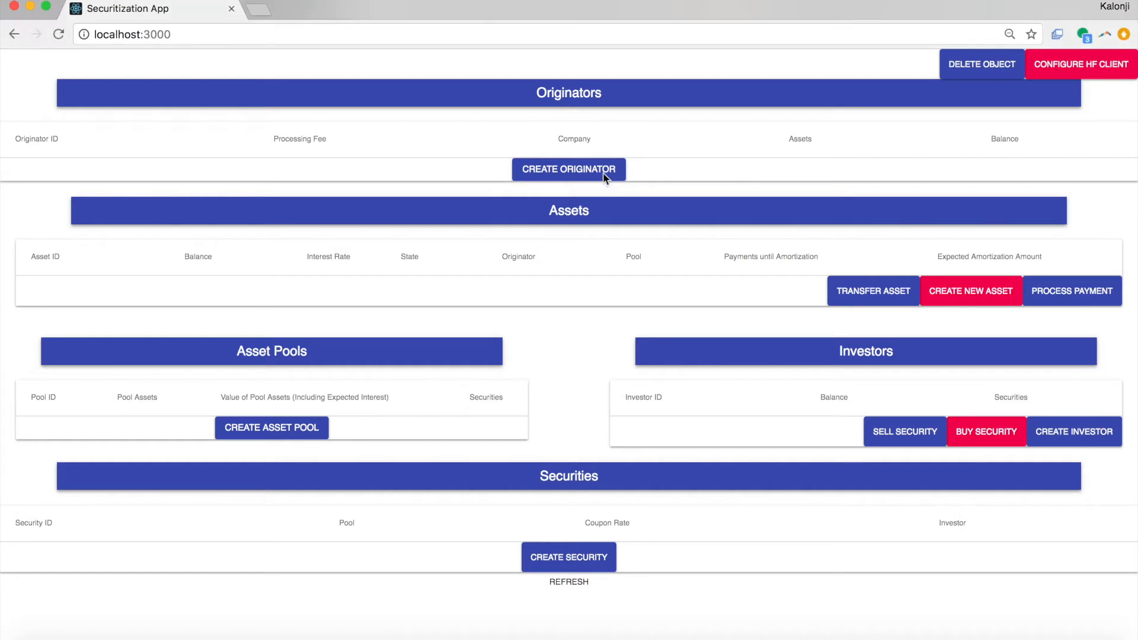
Step: Create originator originator1 with processing fee 1.4 and company company1
left_click(568, 169)
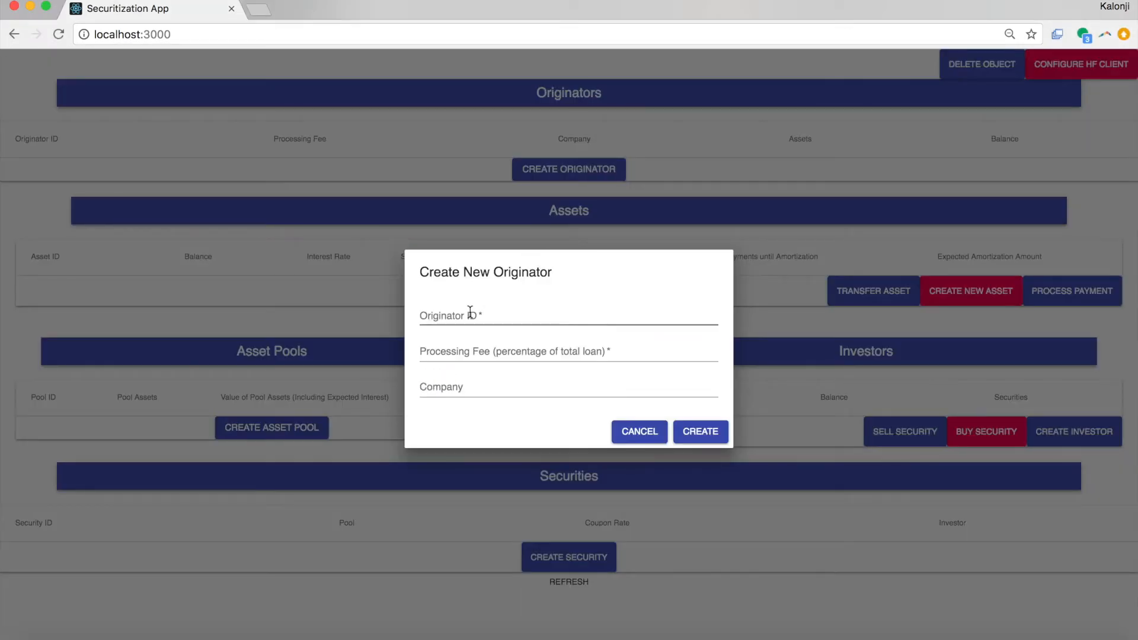
type("originator")
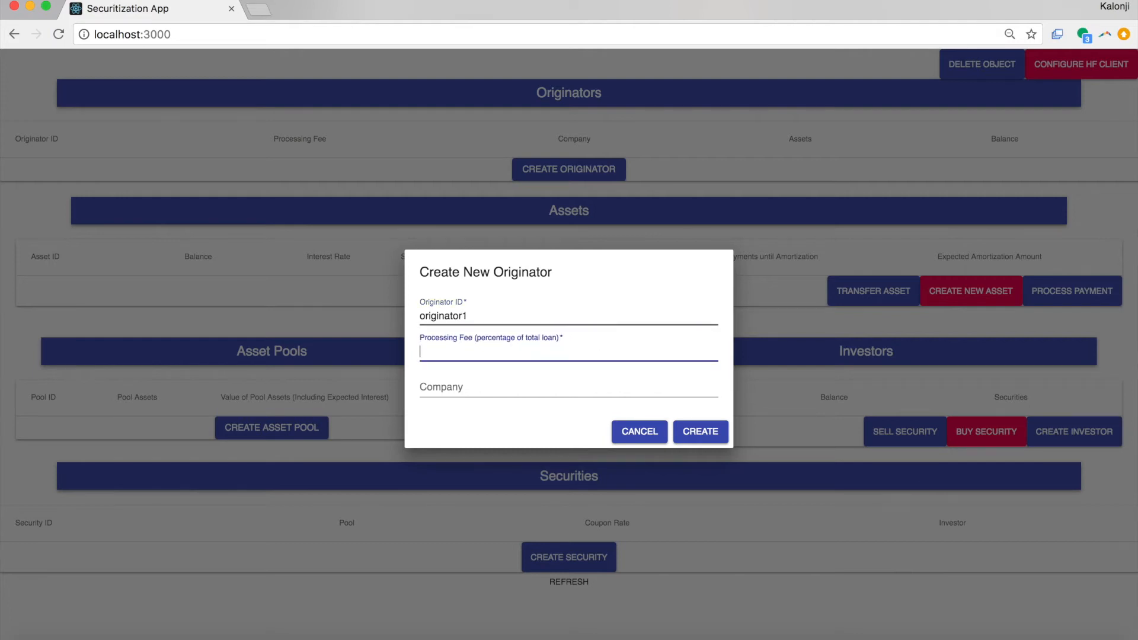
type("1.")
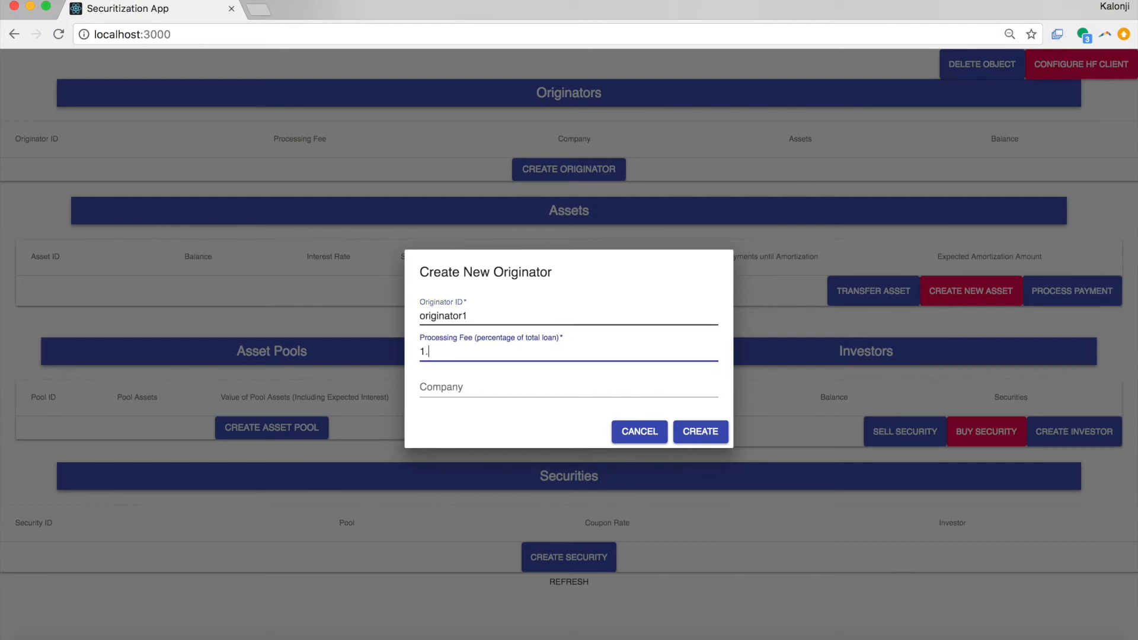
type("comp")
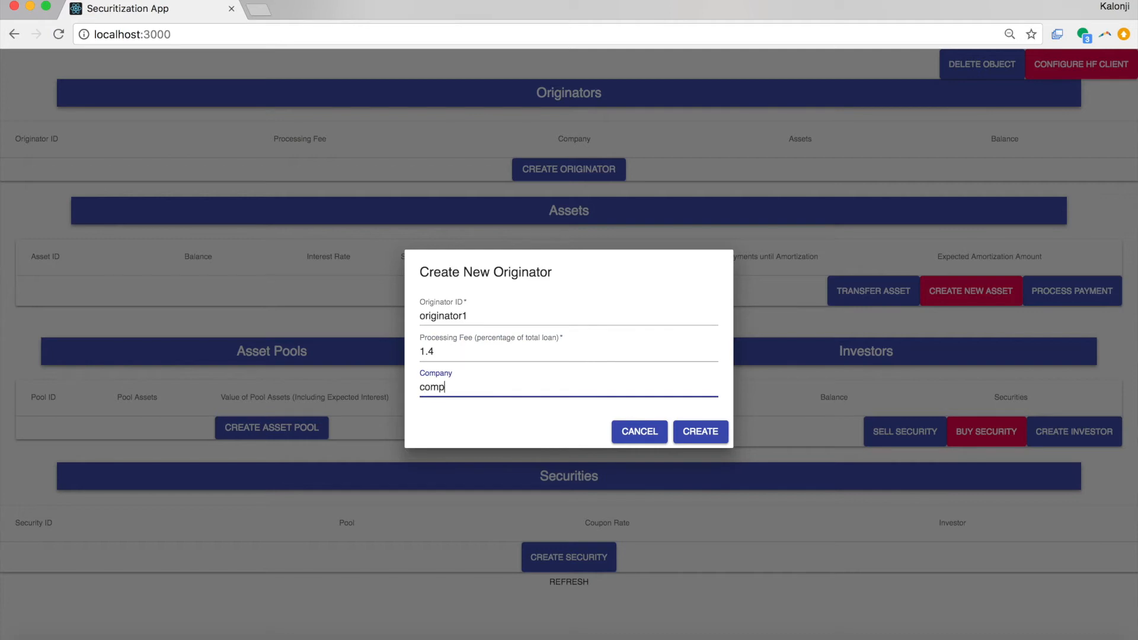
type("any1")
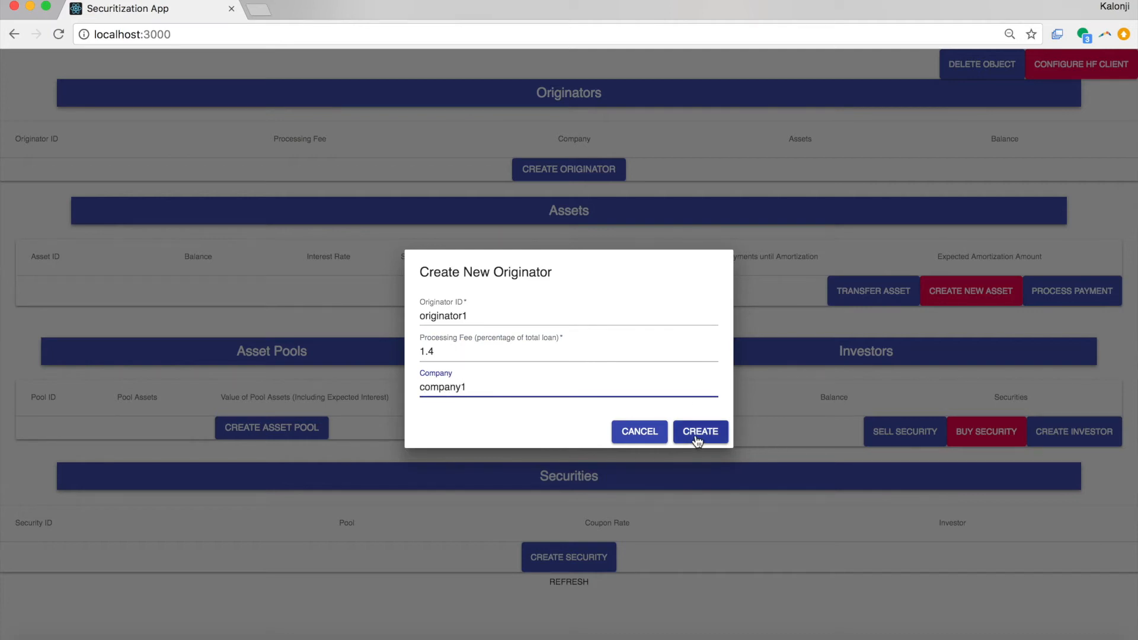
left_click(699, 431)
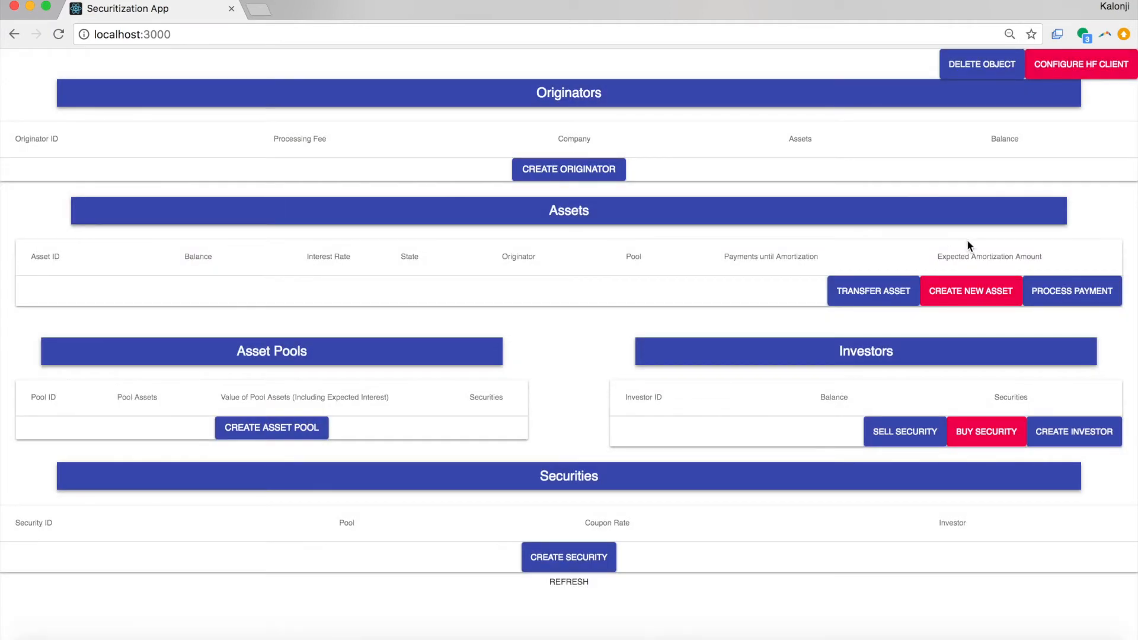
Step: Create asset asset1 at 3.7% interest, 540000 balance and 360 monthly payments remaining
left_click(567, 169)
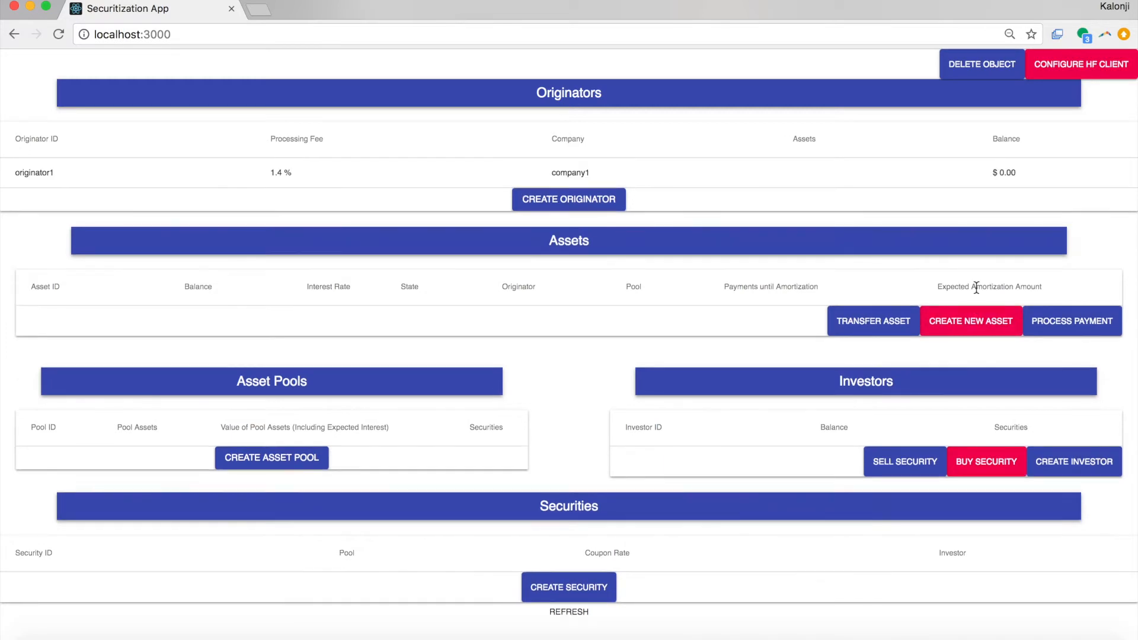
left_click(971, 321)
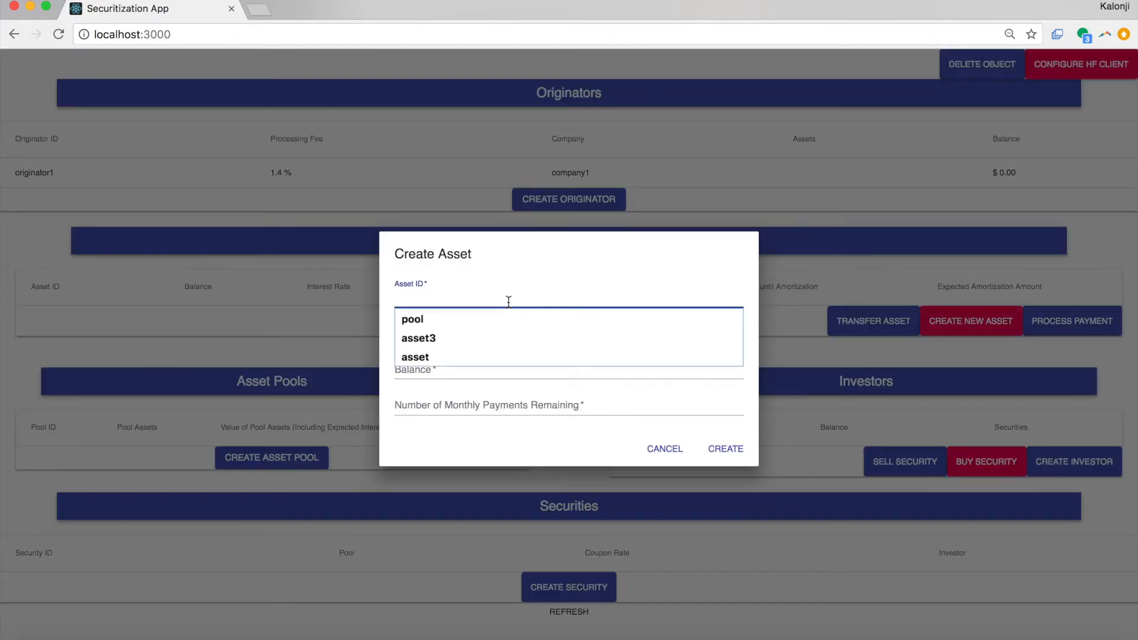
type("asset1")
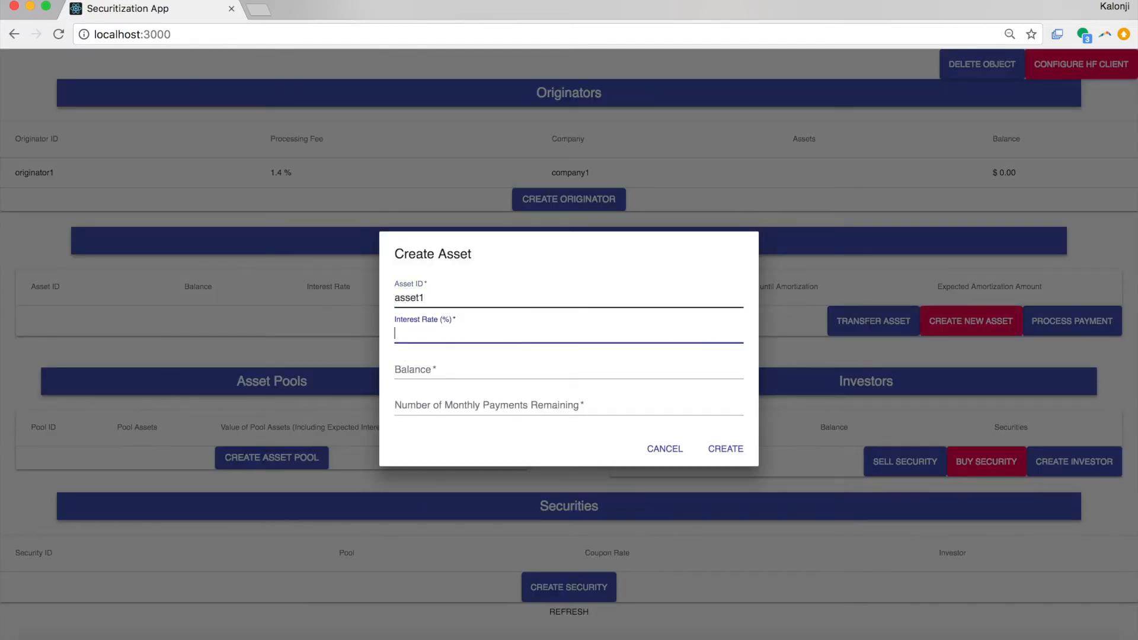
type("3.")
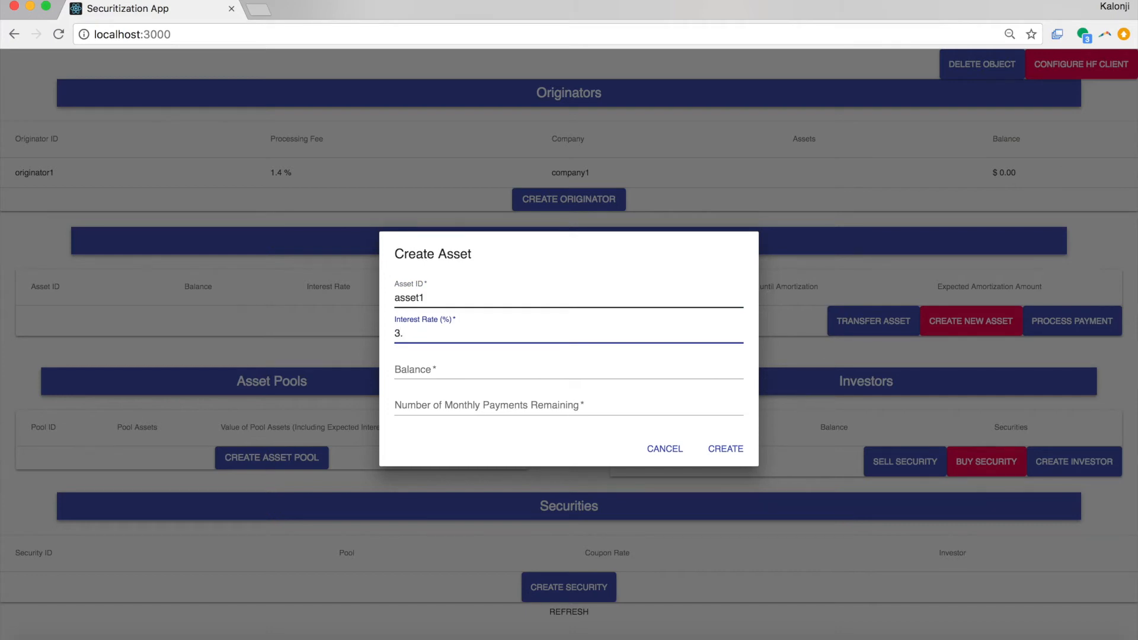
type("7")
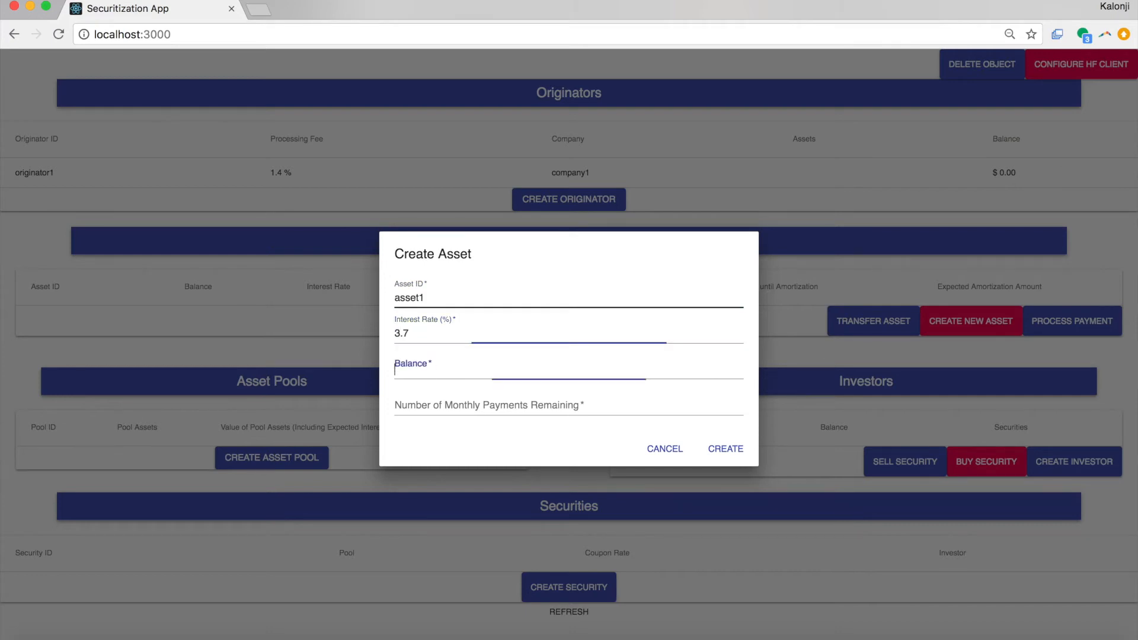
type("540")
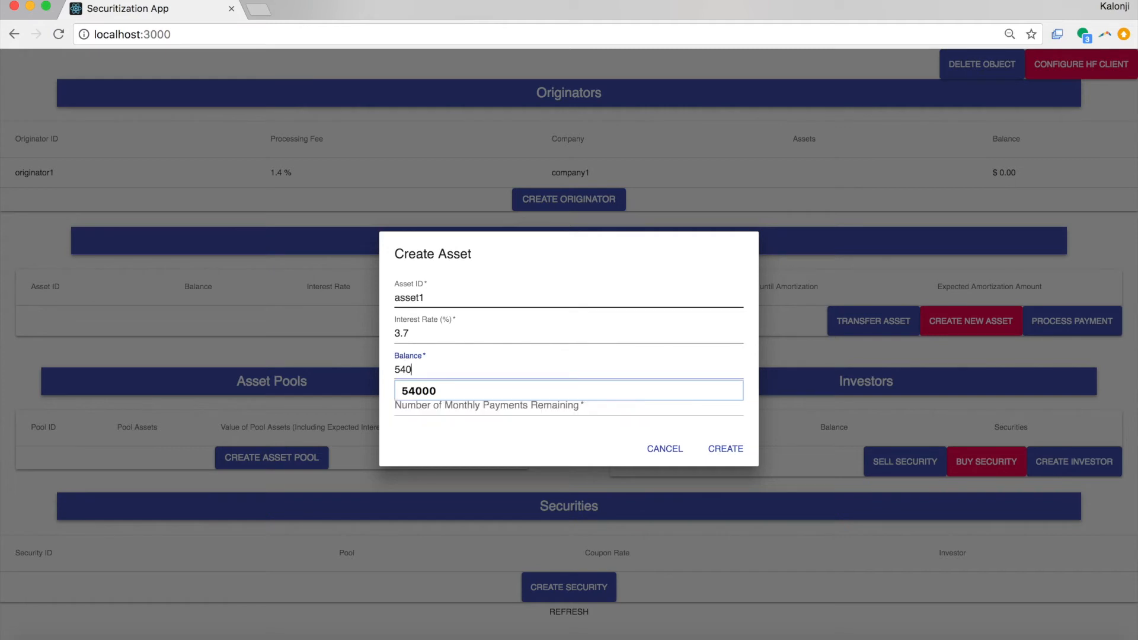
type("000")
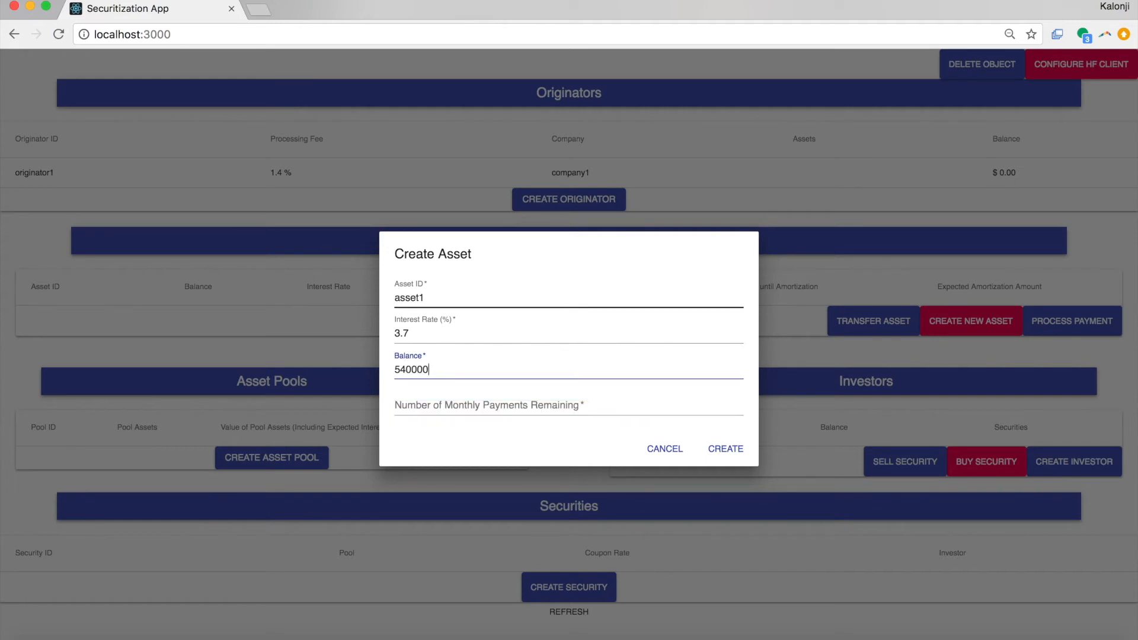
left_click(568, 413)
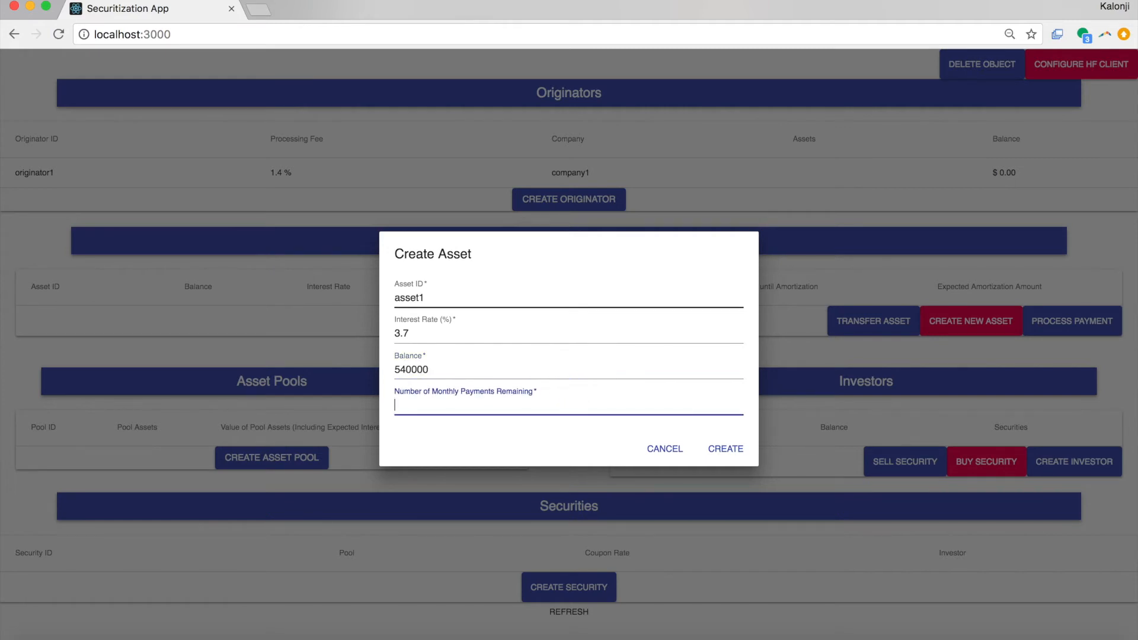
type("360")
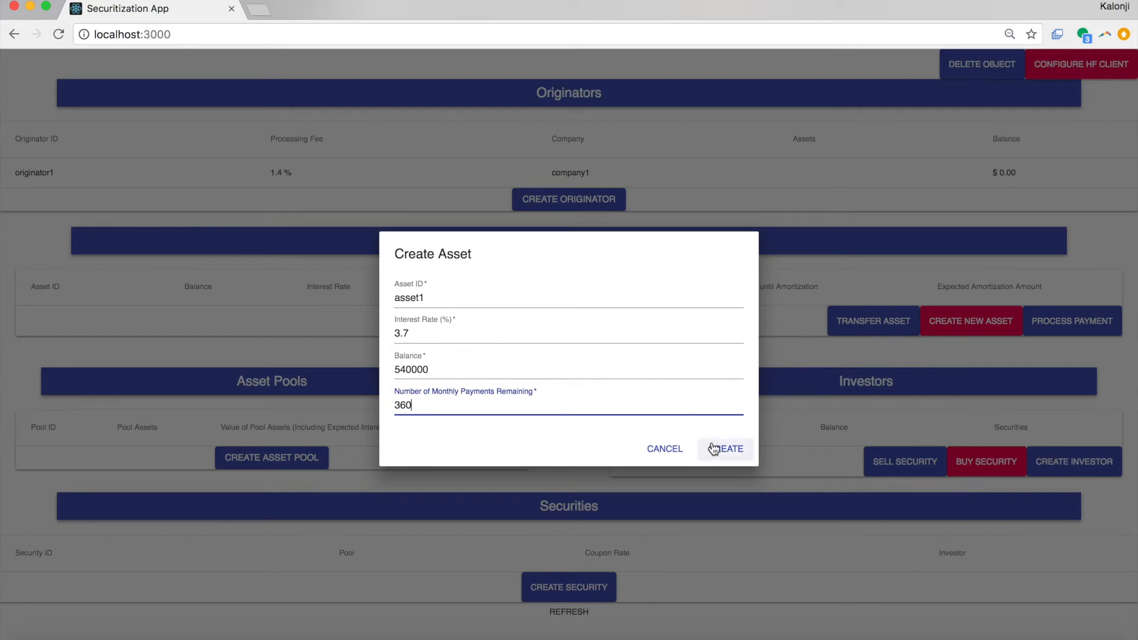
left_click(725, 448)
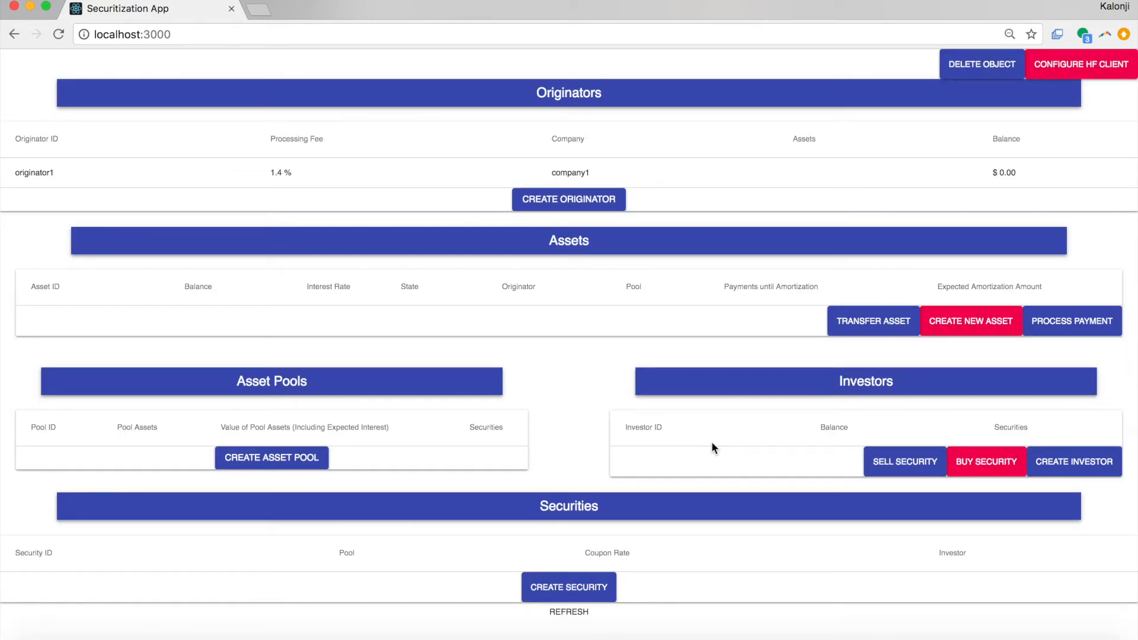
mouse_move(823, 357)
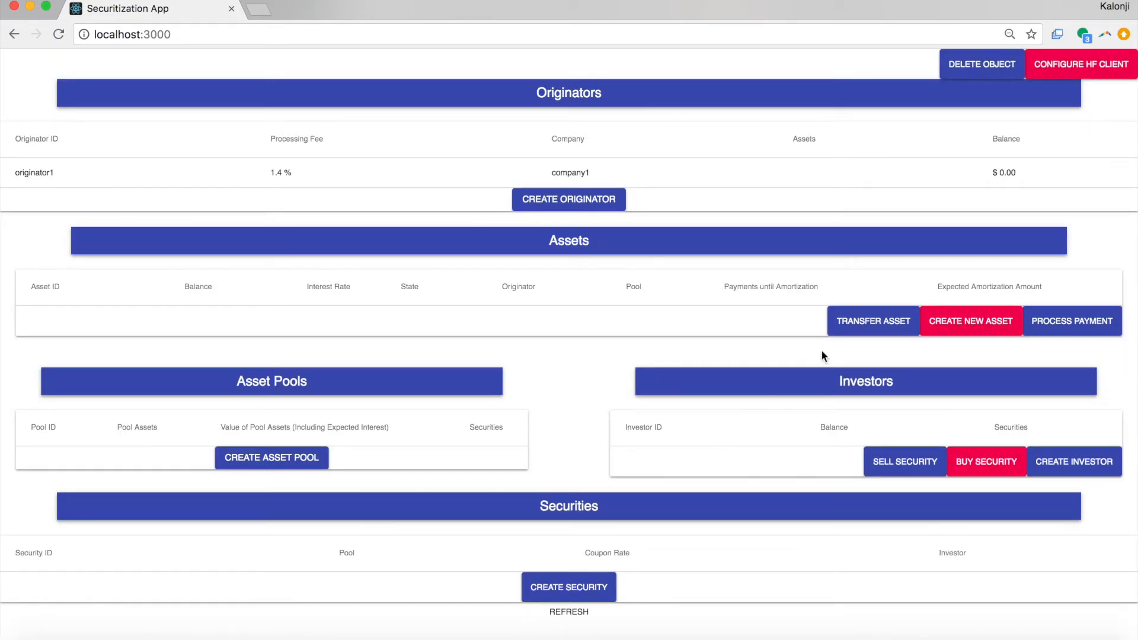
Step: Transfer asset1 to originator1 via the Transfer Asset form
left_click(872, 322)
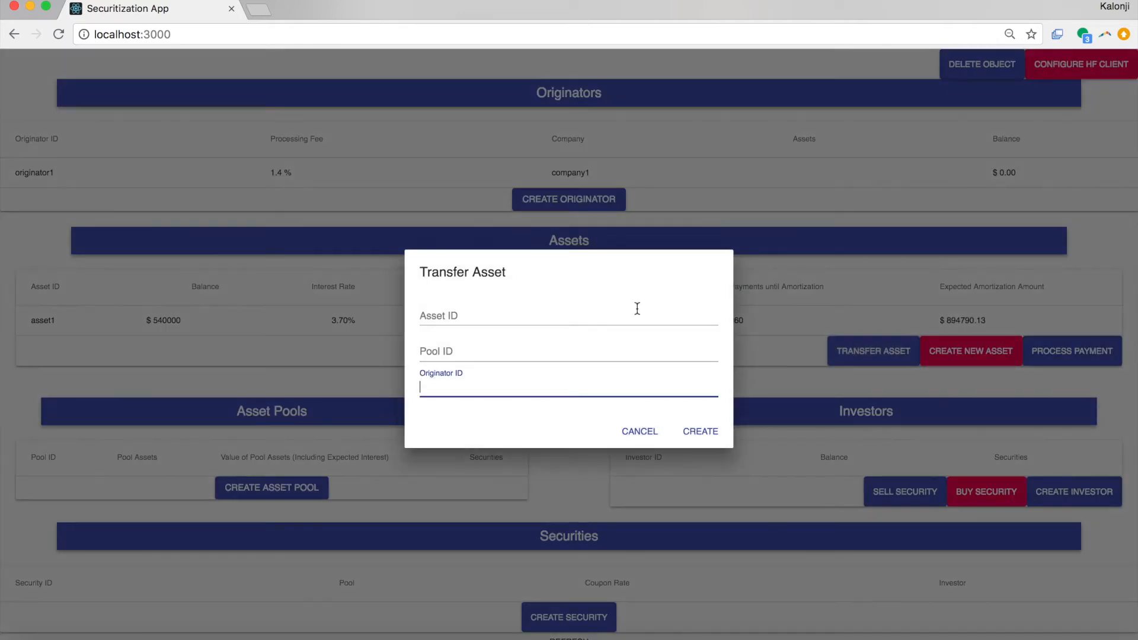
type("asset1")
left_click(569, 352)
type("p")
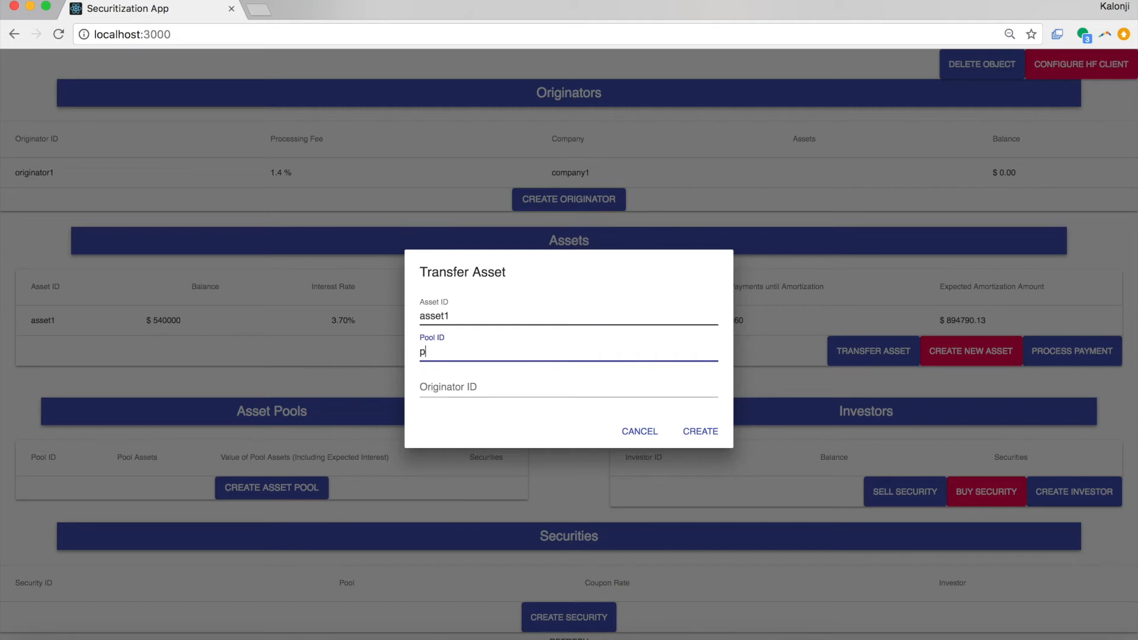
type("origina")
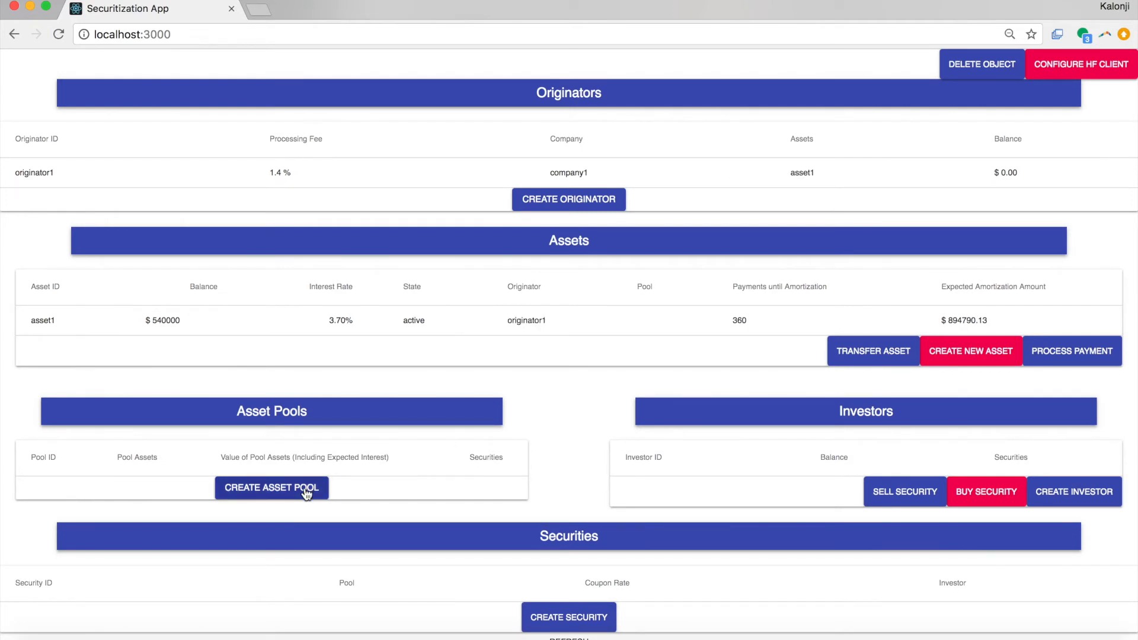
Step: Create pool1 and move asset1 into it
left_click(271, 487)
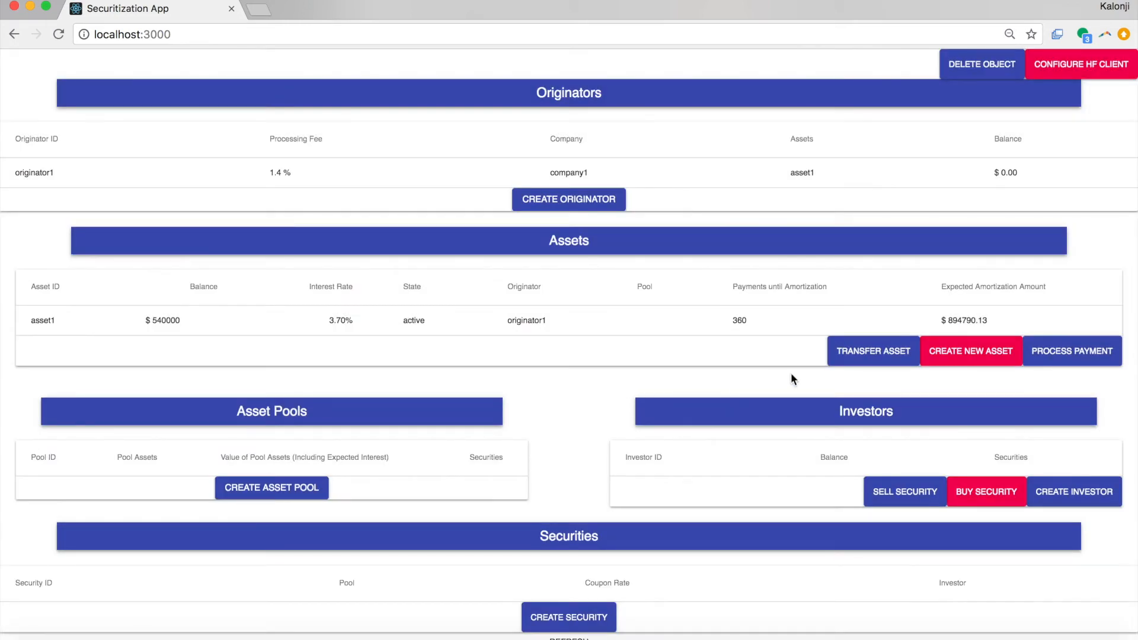
mouse_move(872, 355)
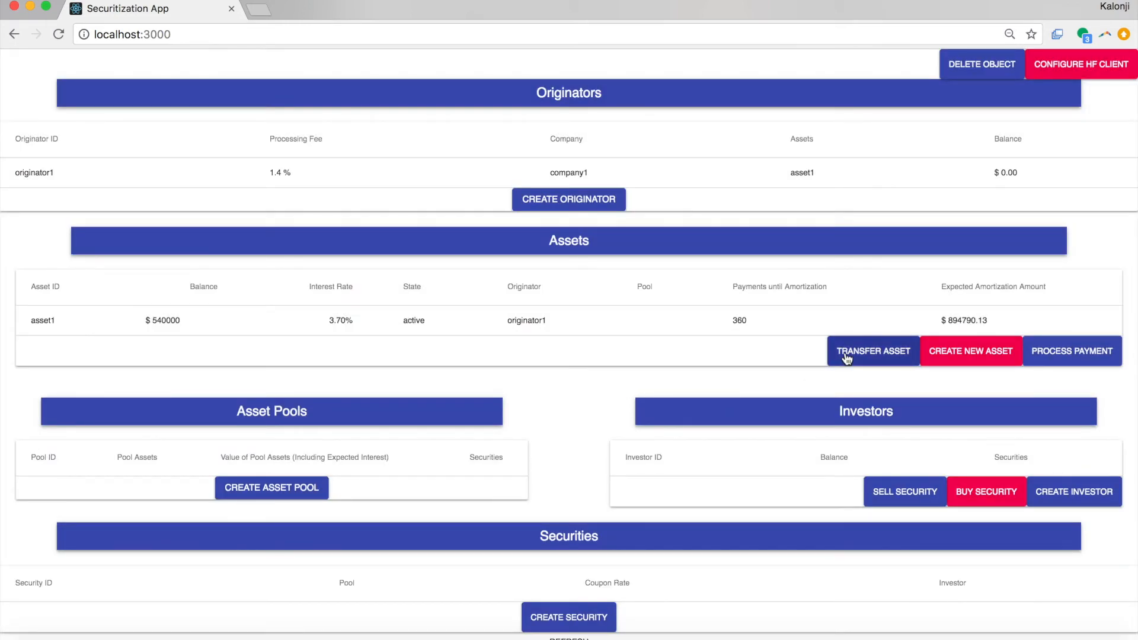
left_click(872, 351)
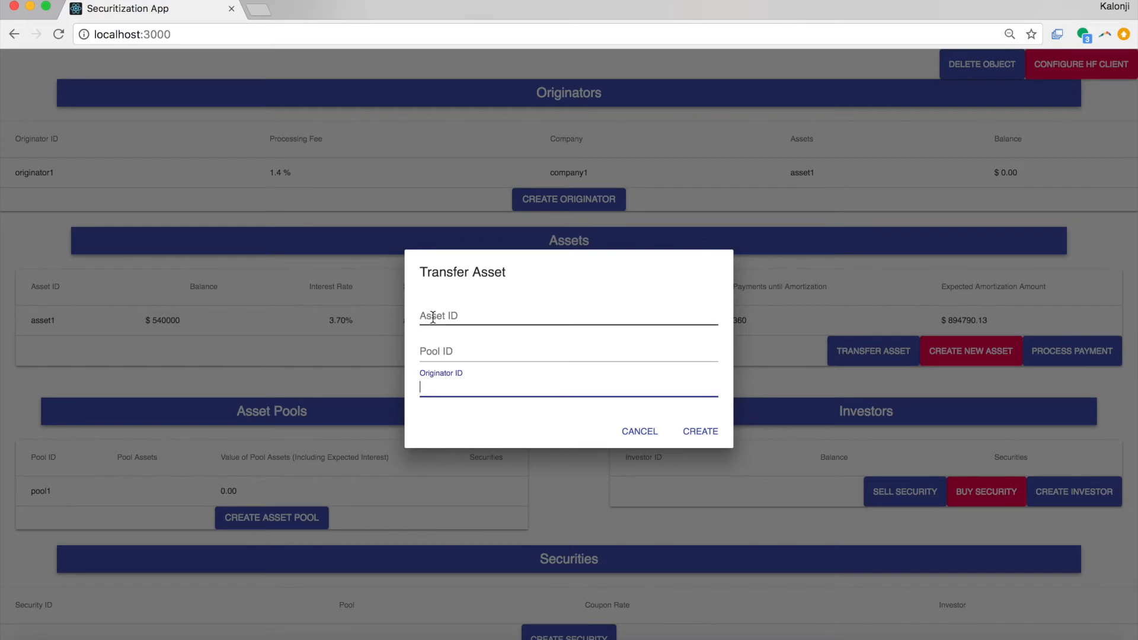
type("asset1")
left_click(569, 352)
type("pool1")
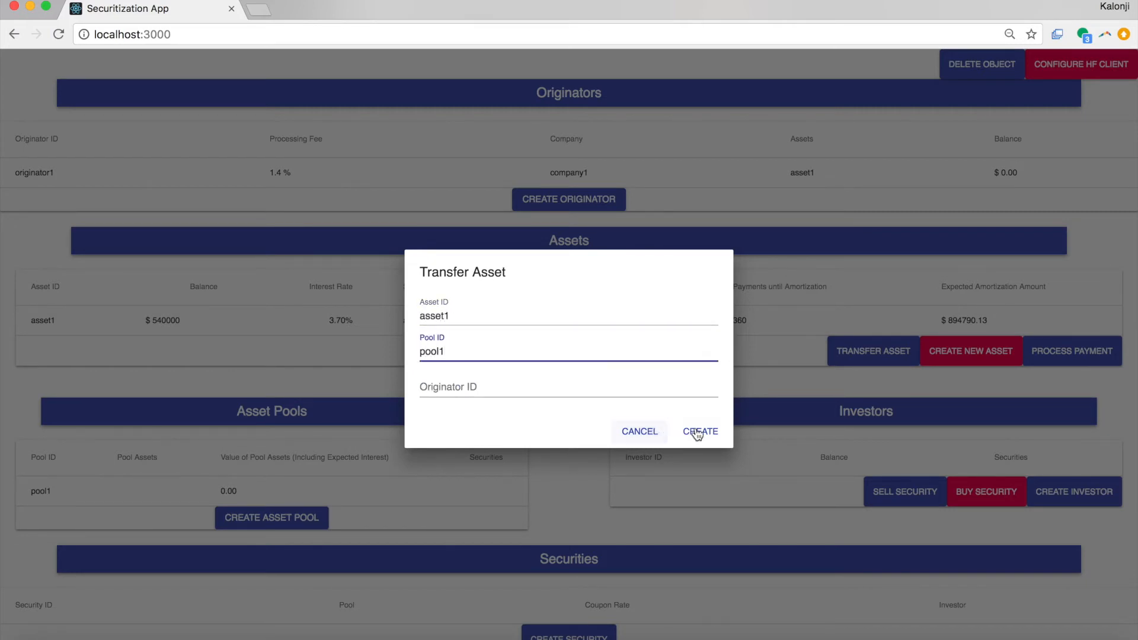
left_click(699, 431)
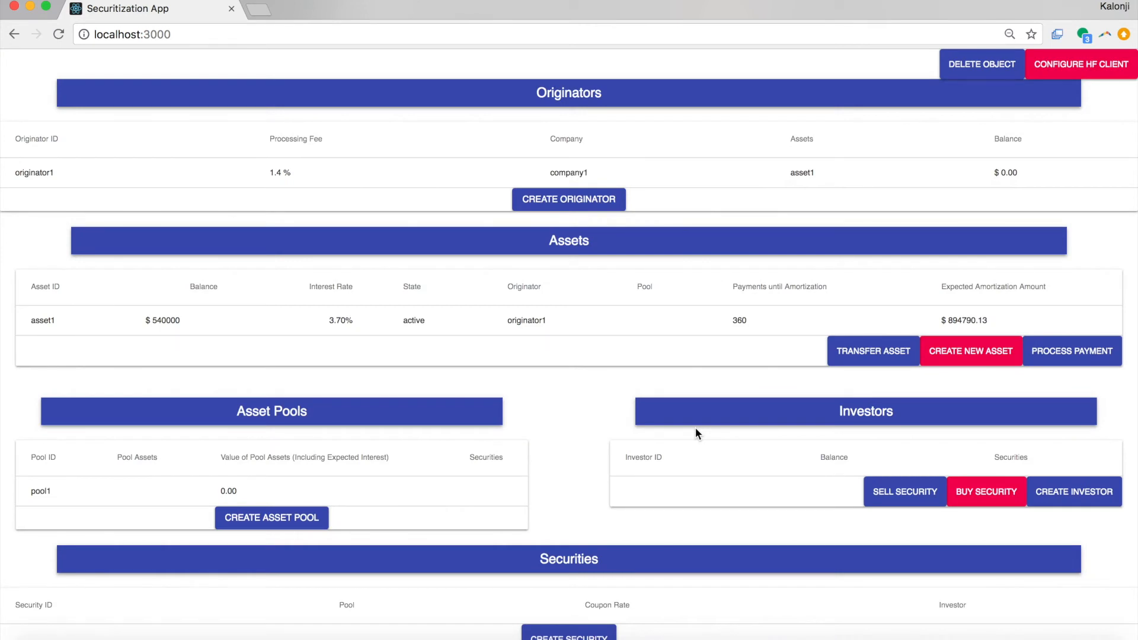
scroll("down", 3)
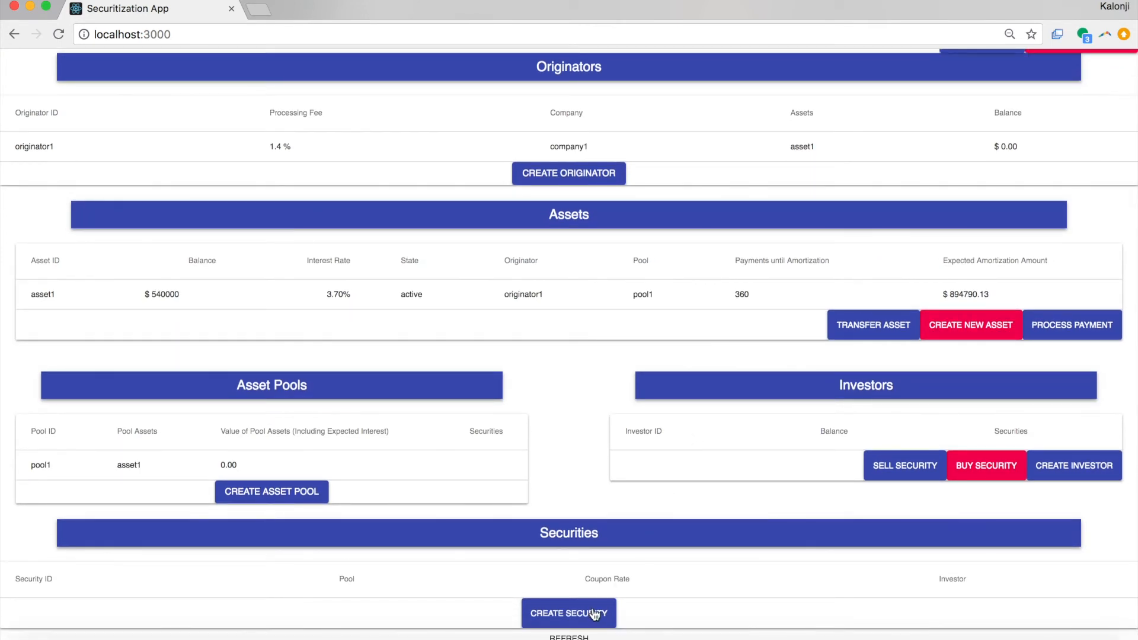
Step: Create security1 on pool1 with a 5% coupon and 120 months to maturity, then refresh the tables
left_click(568, 613)
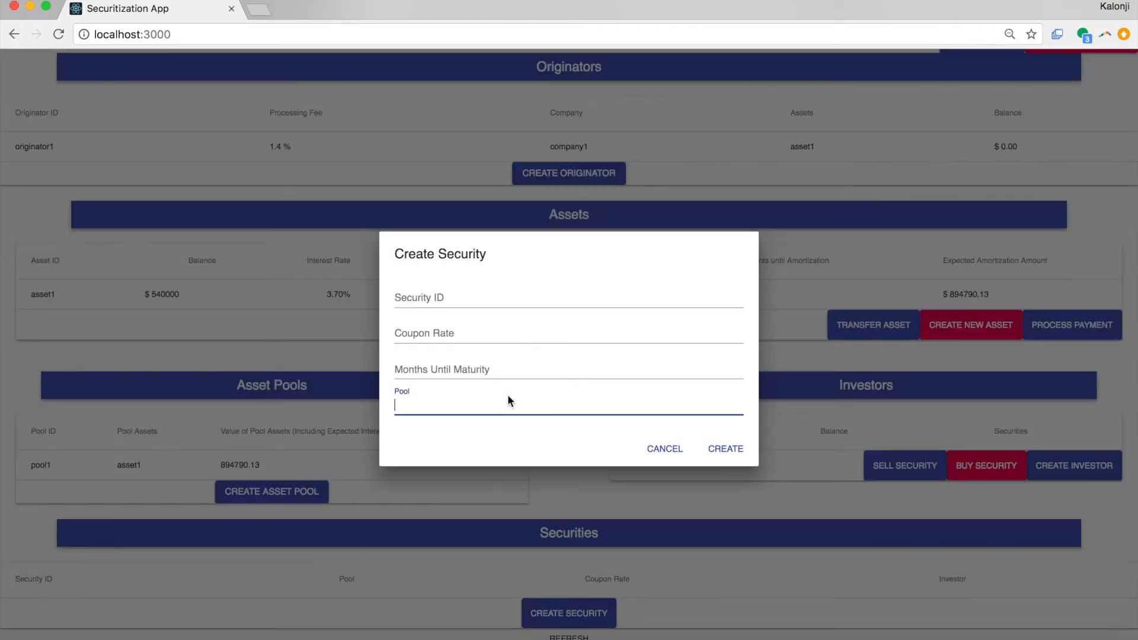
left_click(516, 297)
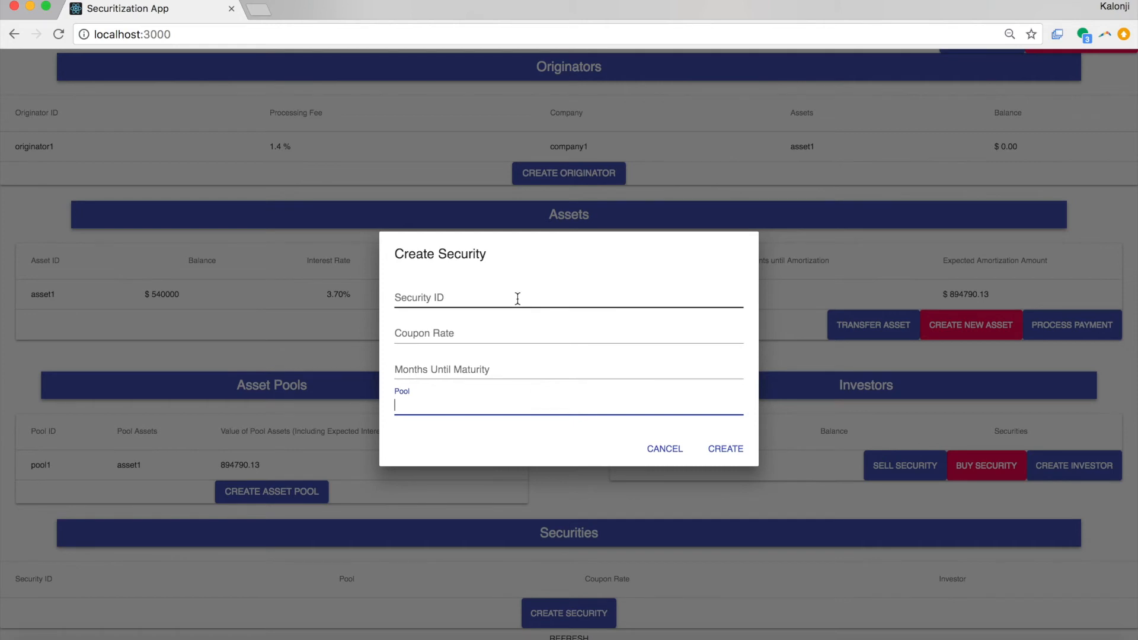
type("security1")
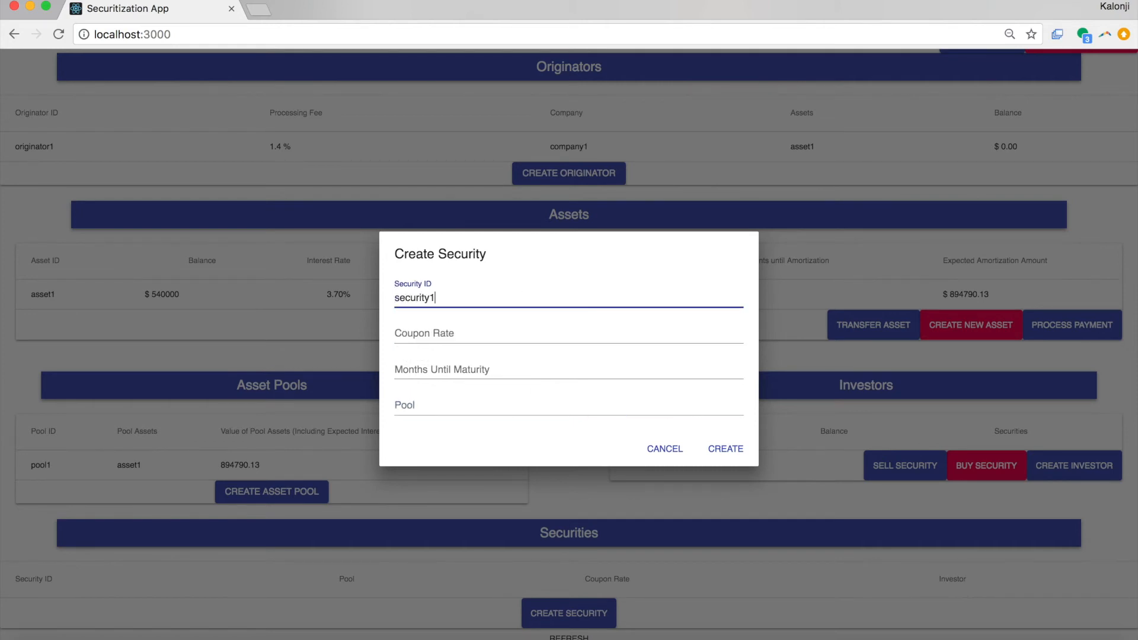
left_click(567, 333)
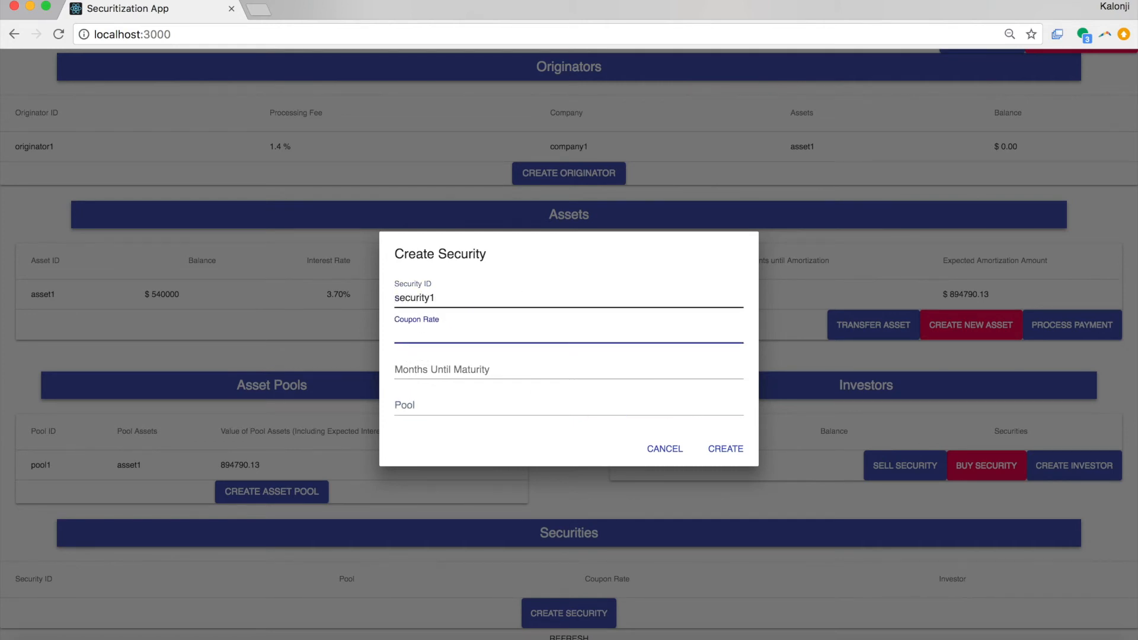
type("5.0")
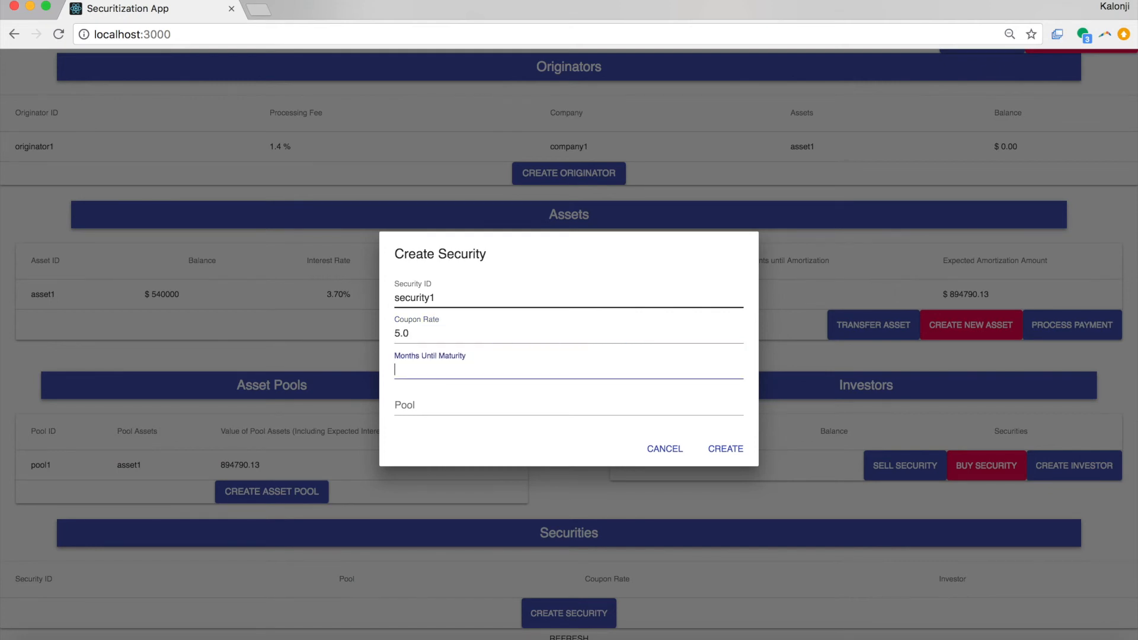
type("120")
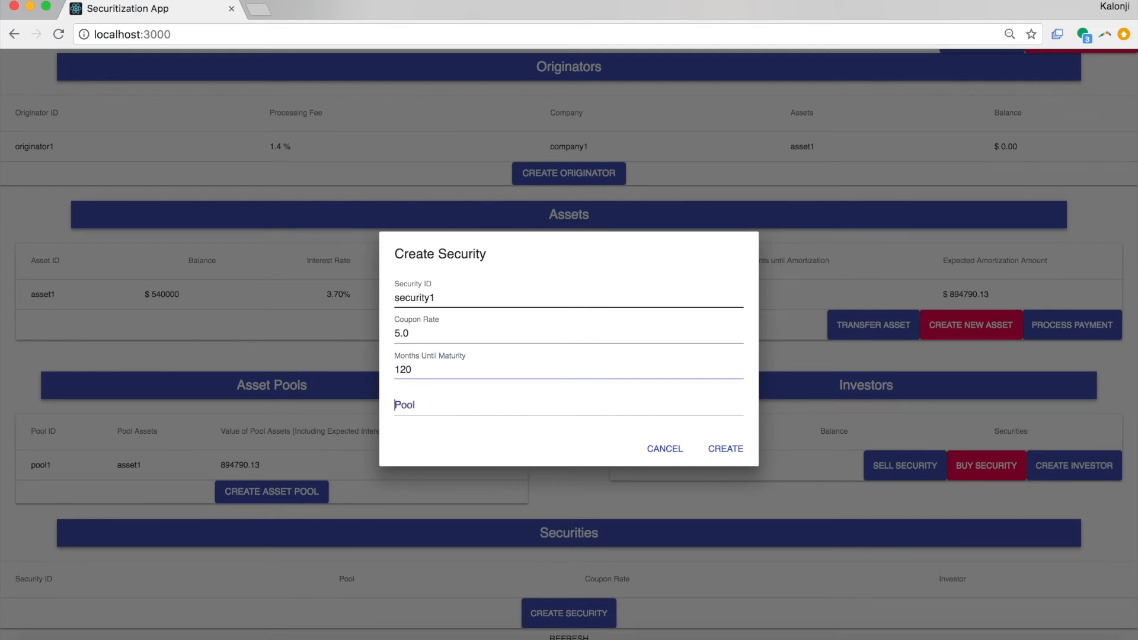
left_click(568, 405)
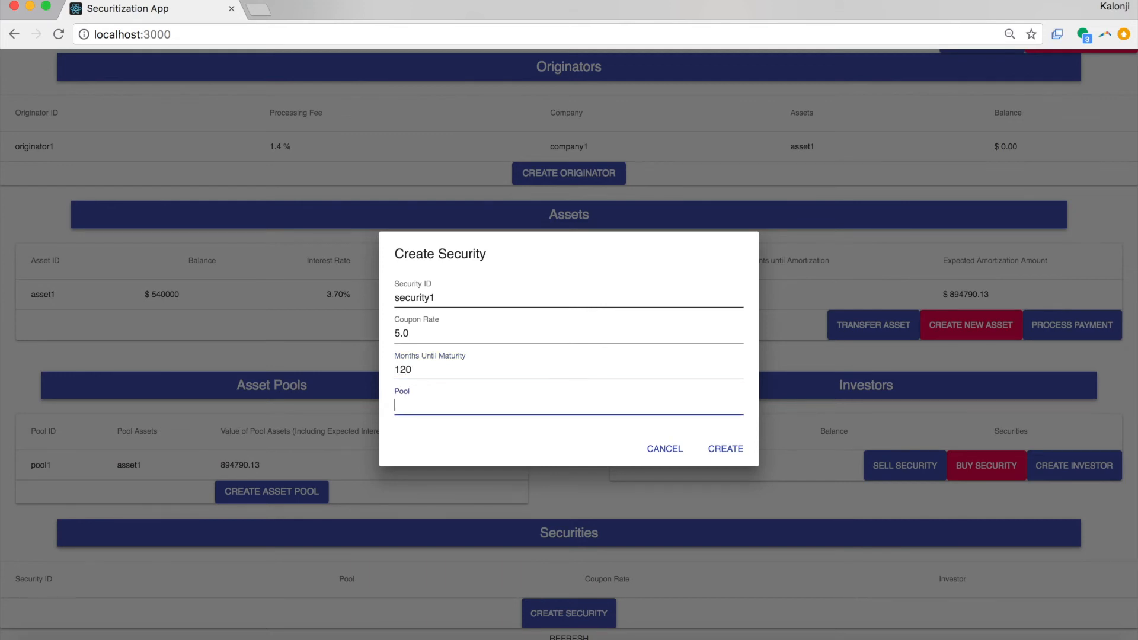
type("pool1")
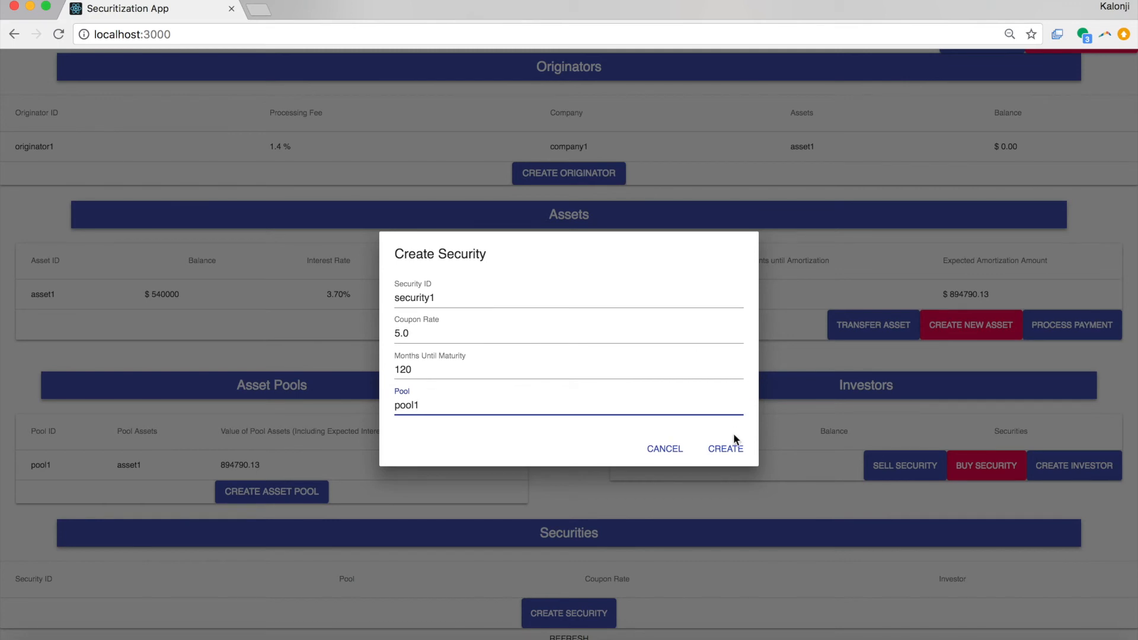
left_click(725, 448)
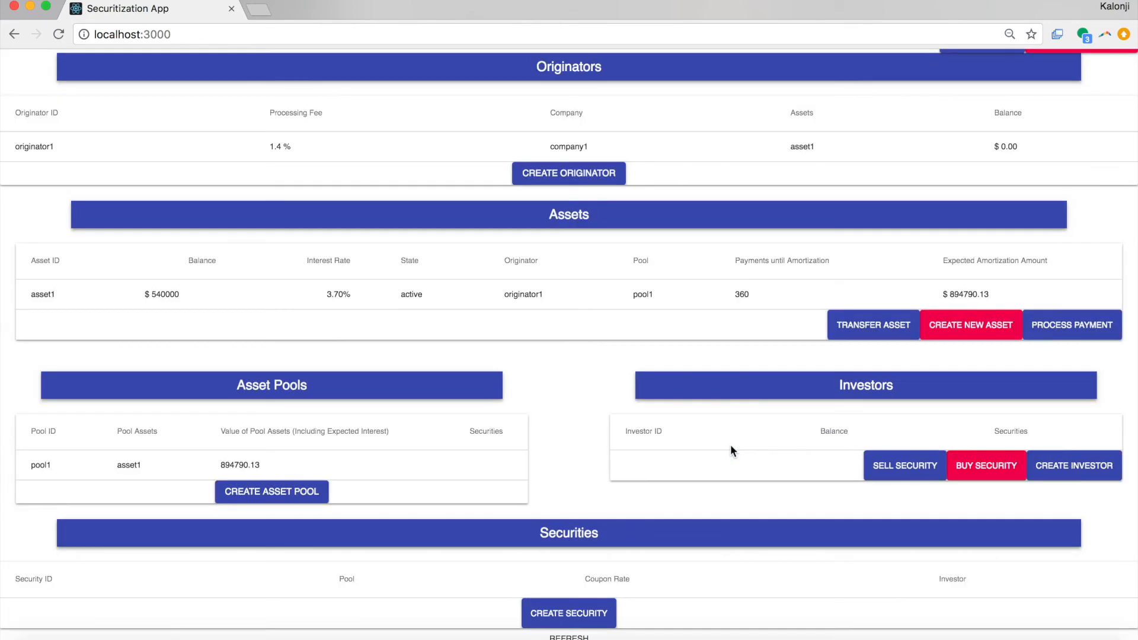
left_click(568, 613)
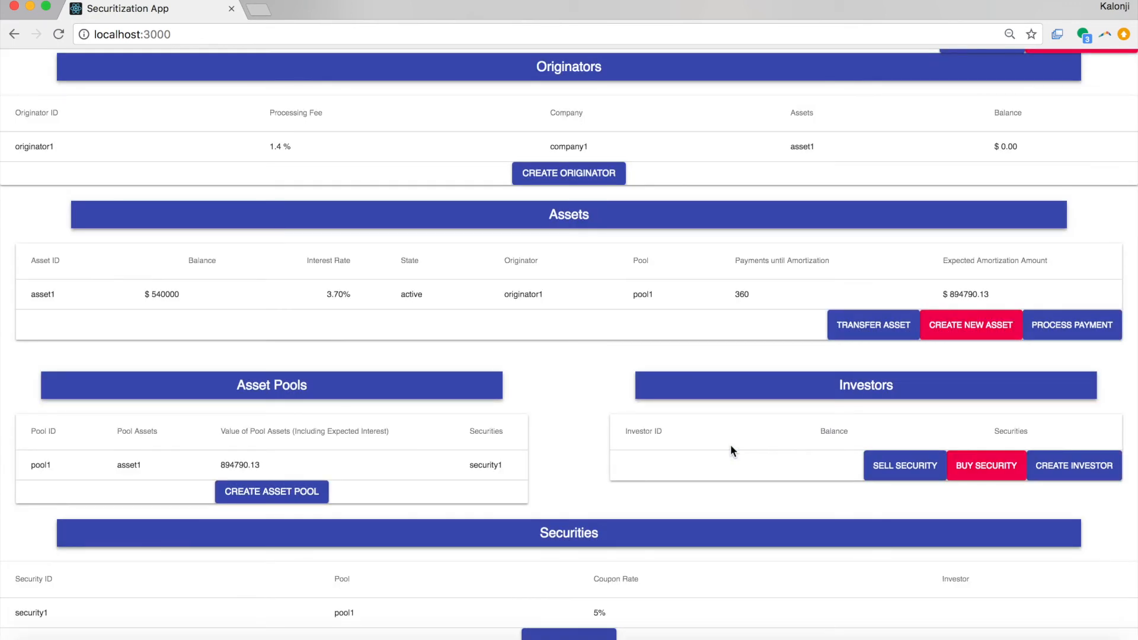
Step: Create a new investor with ID investor1
scroll("down", 3)
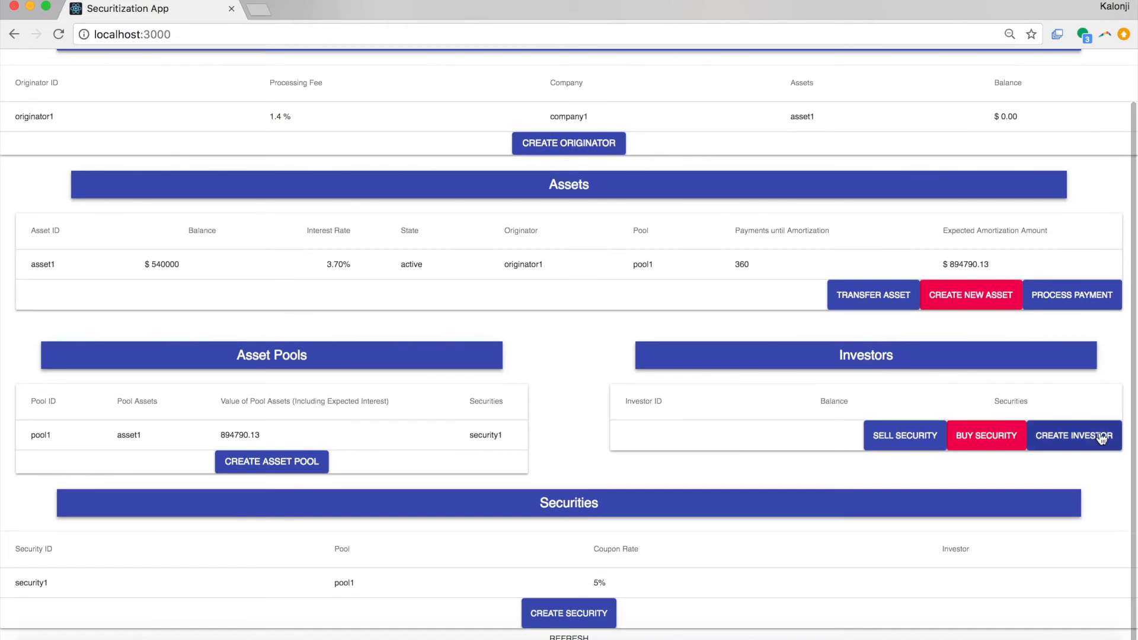
left_click(1074, 435)
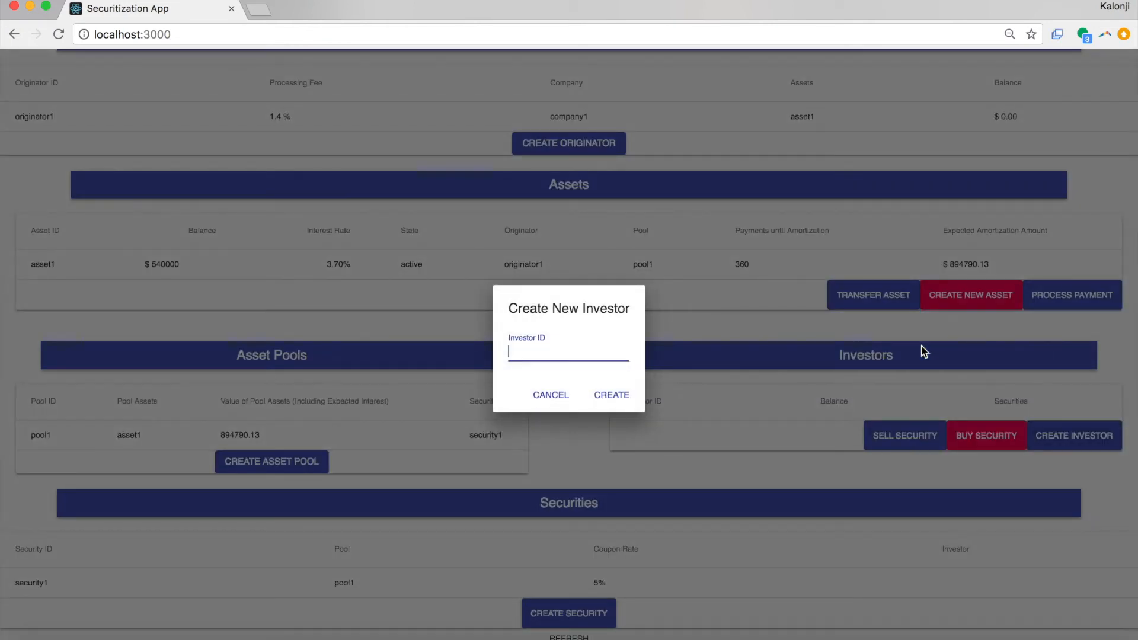
type("investor")
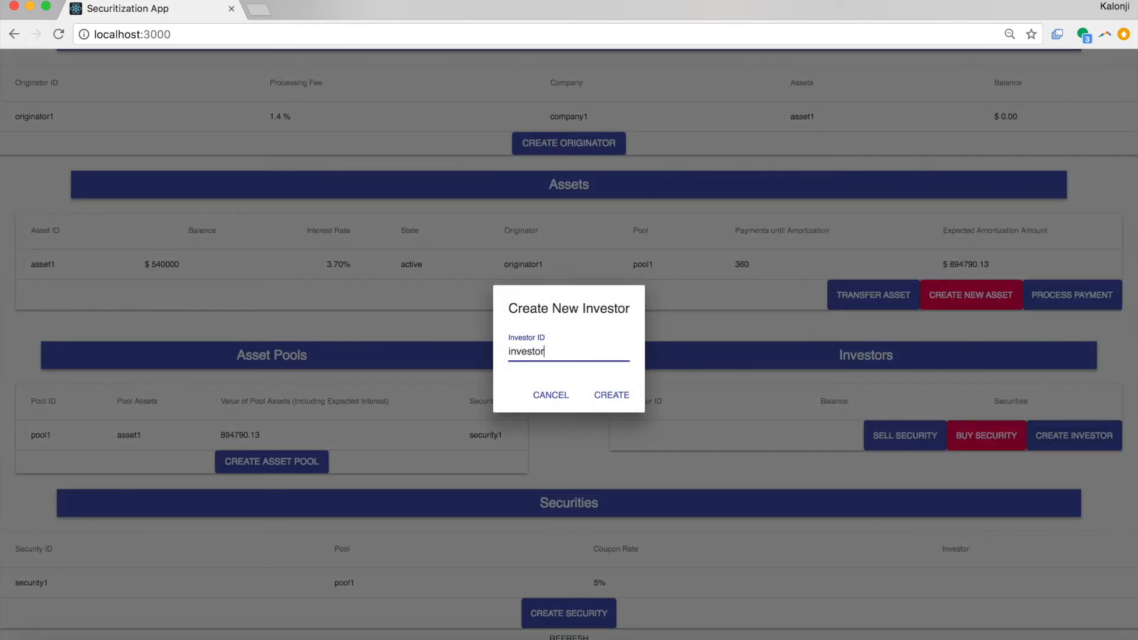
type("1")
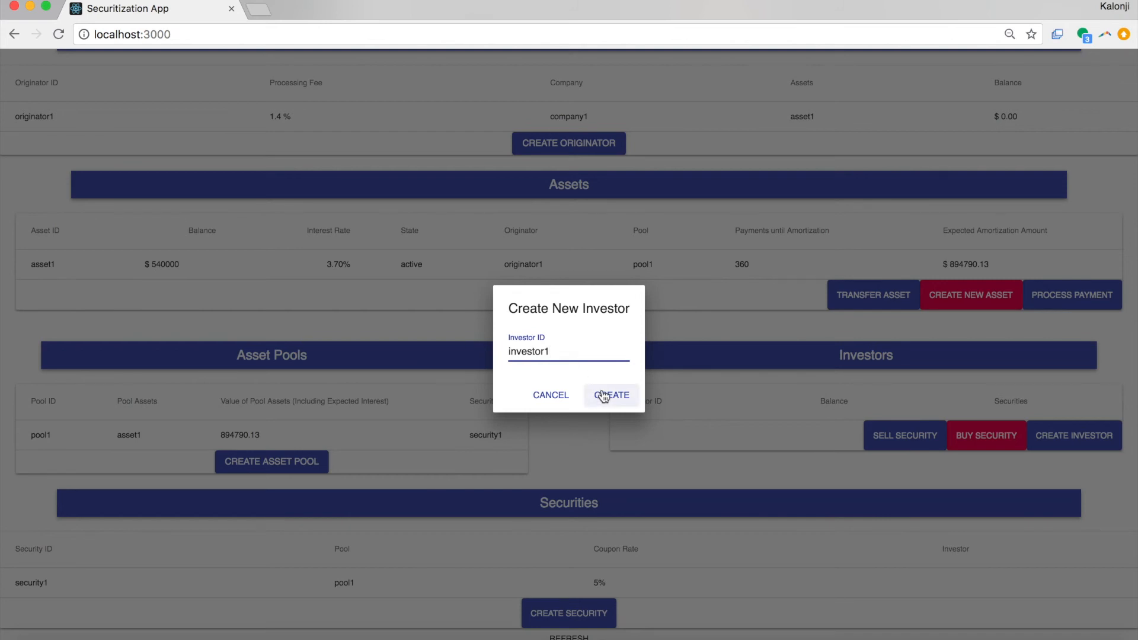
left_click(612, 395)
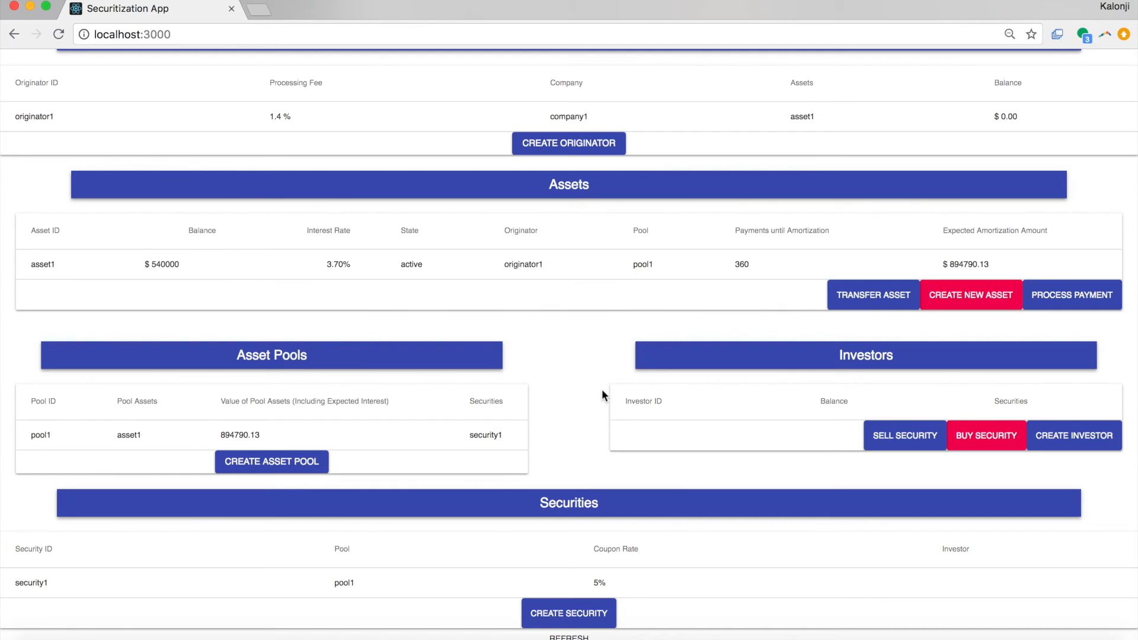
Step: Refresh to list investor1, then have investor1 buy security1
left_click(1074, 435)
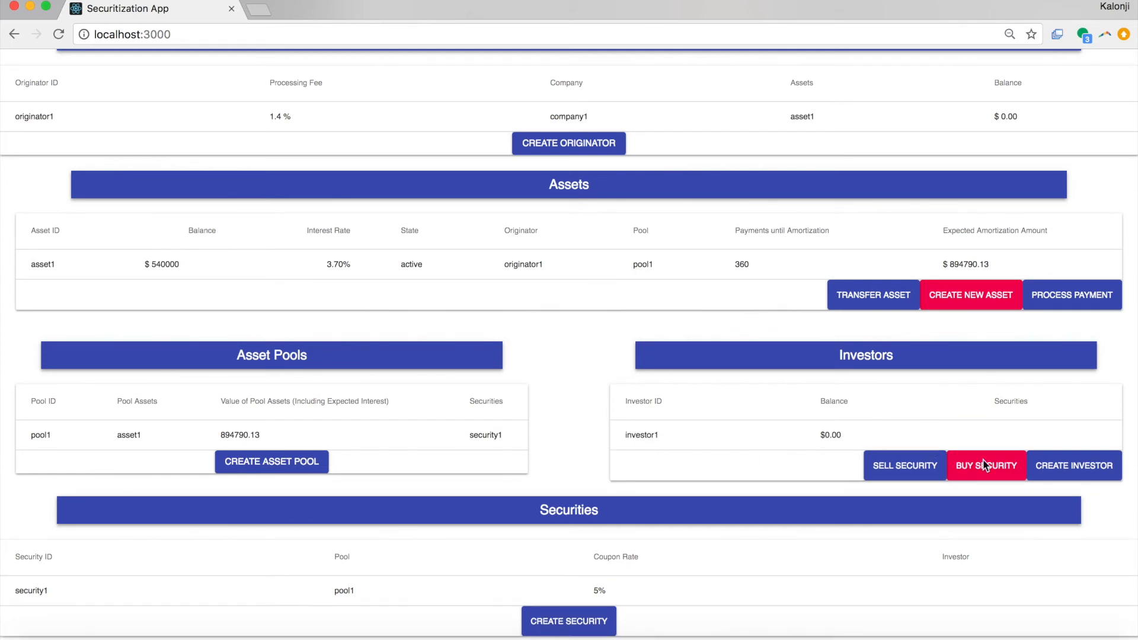
left_click(985, 465)
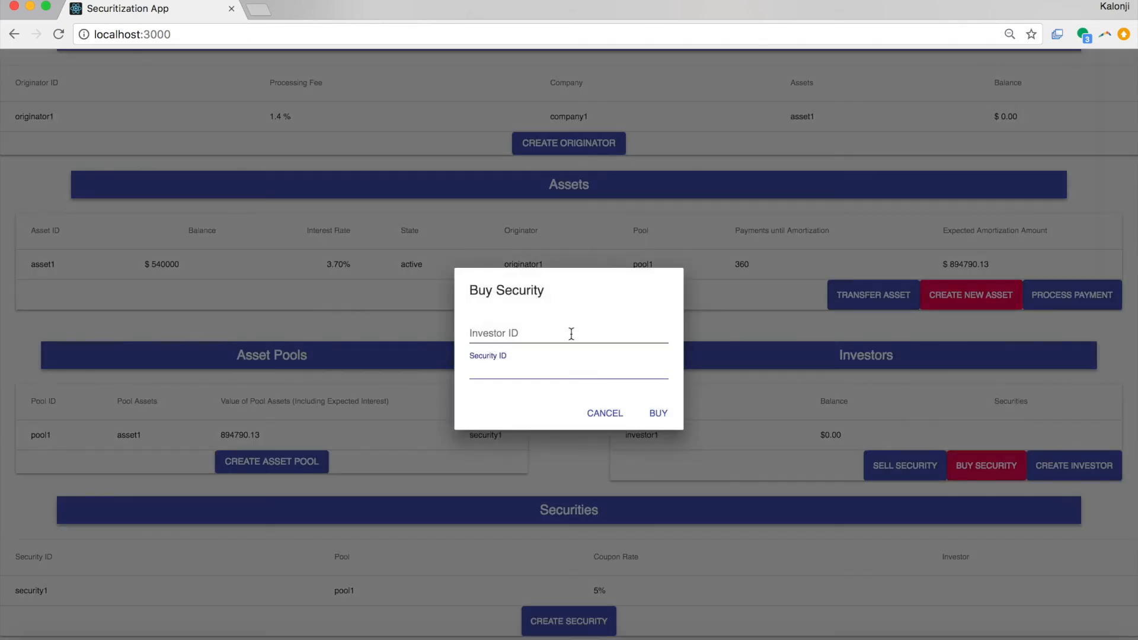
type("investor1")
type("sec")
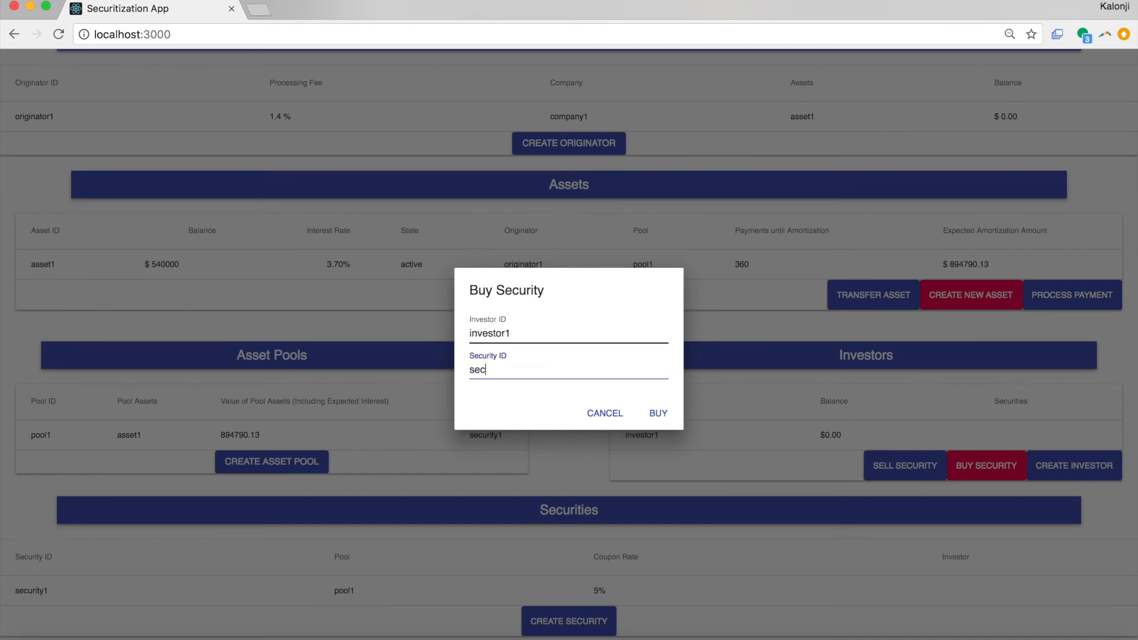
type("urity1")
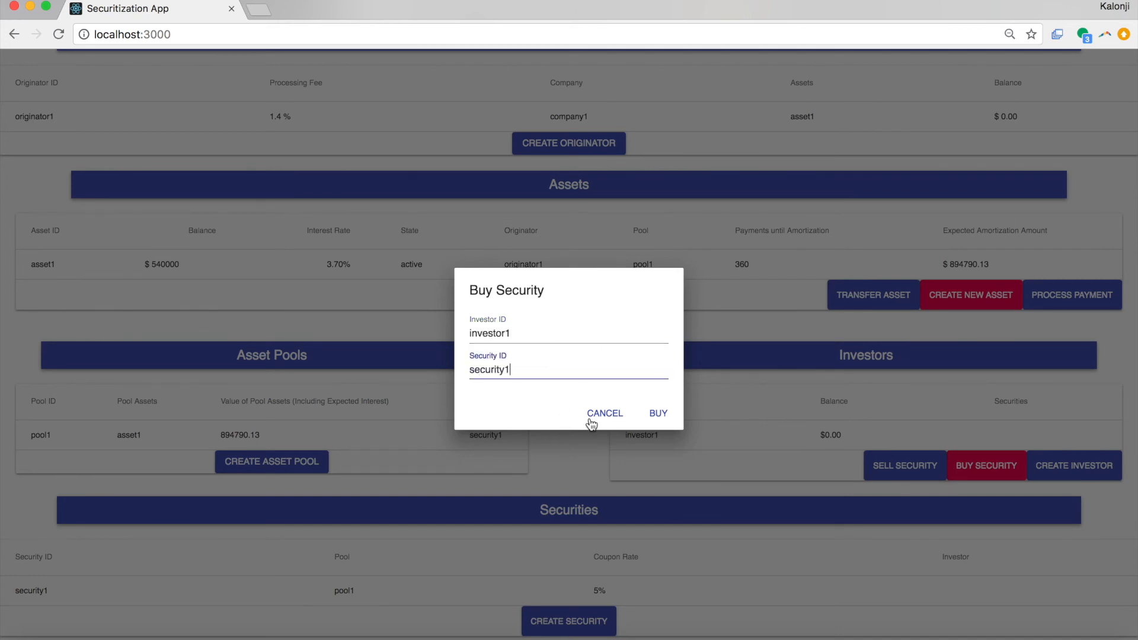
left_click(657, 412)
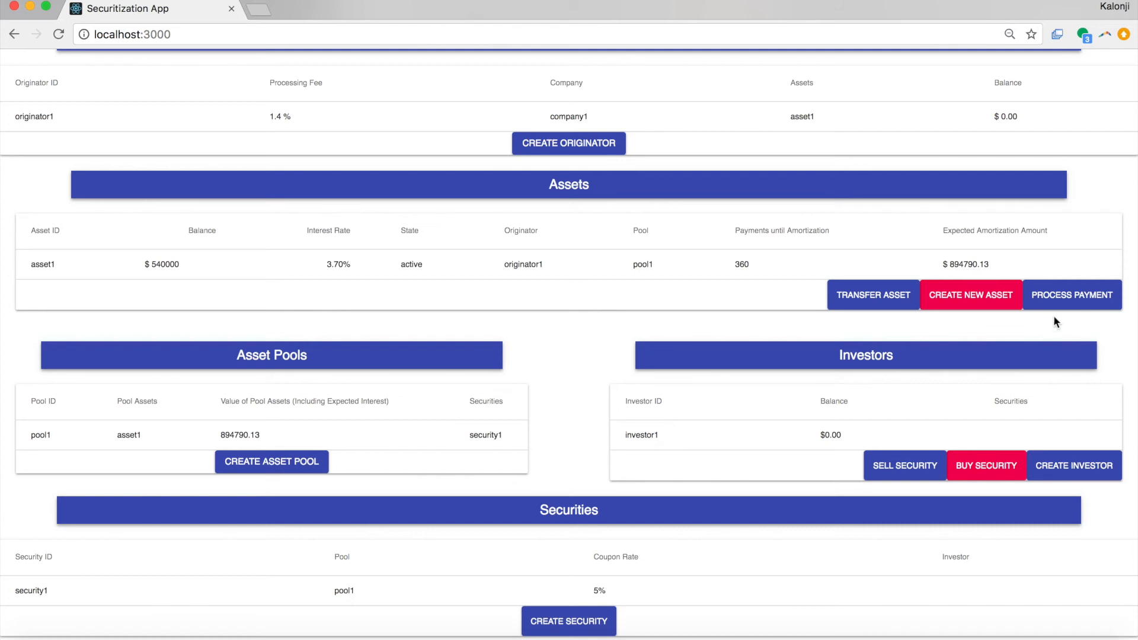
mouse_move(1071, 295)
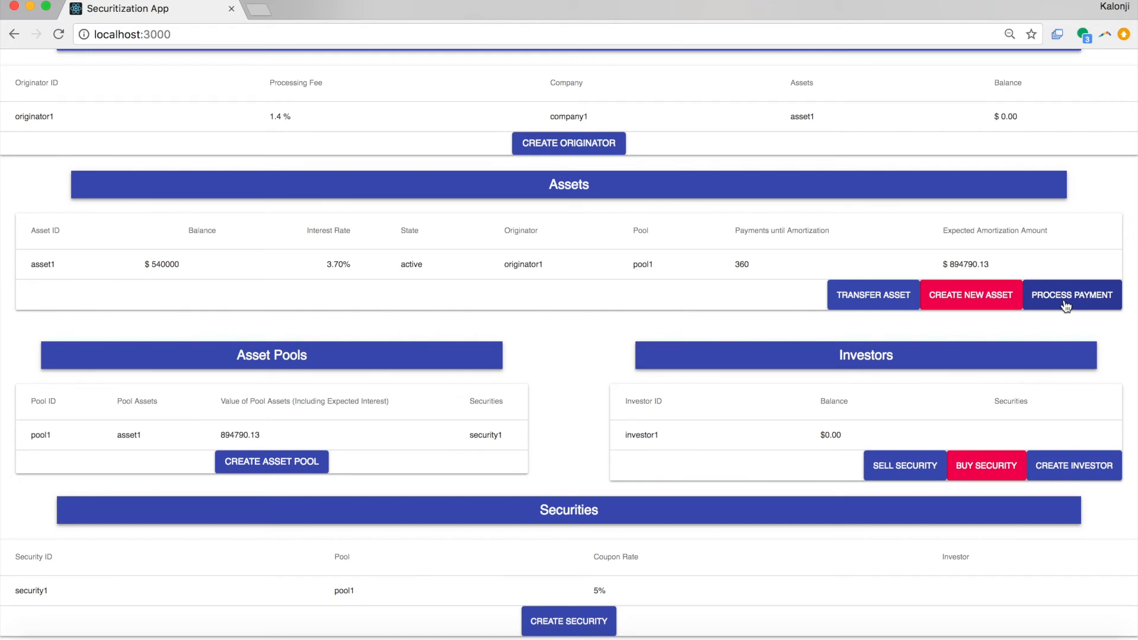
Step: Process a 3500.00 payment on asset1 and refresh to show the updated asset, investor and originator balances
left_click(985, 465)
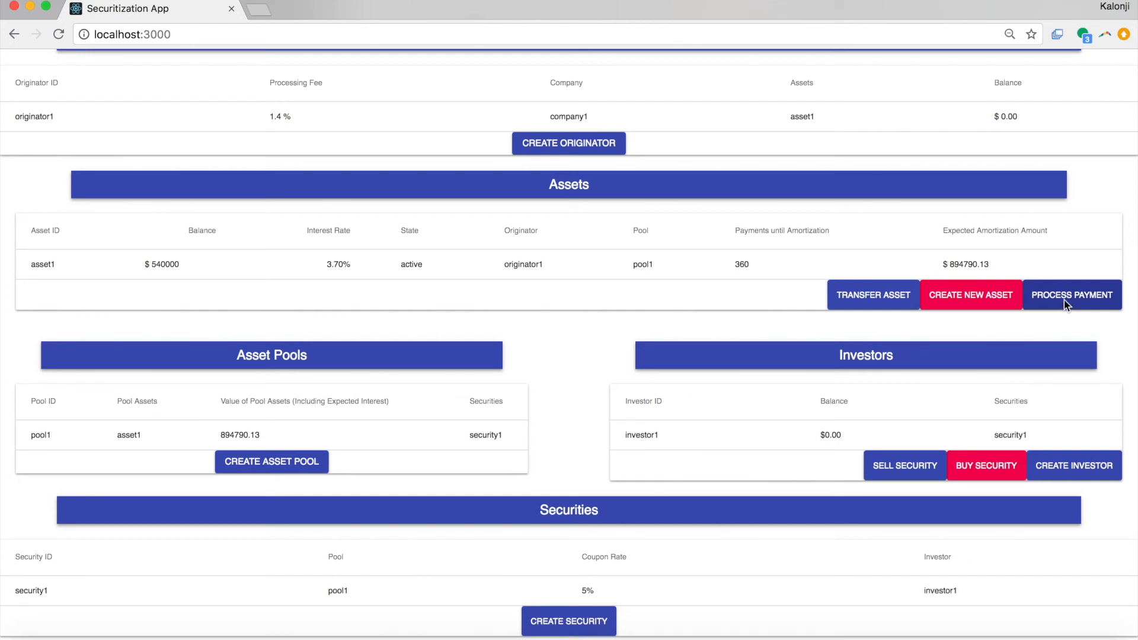
left_click(1071, 295)
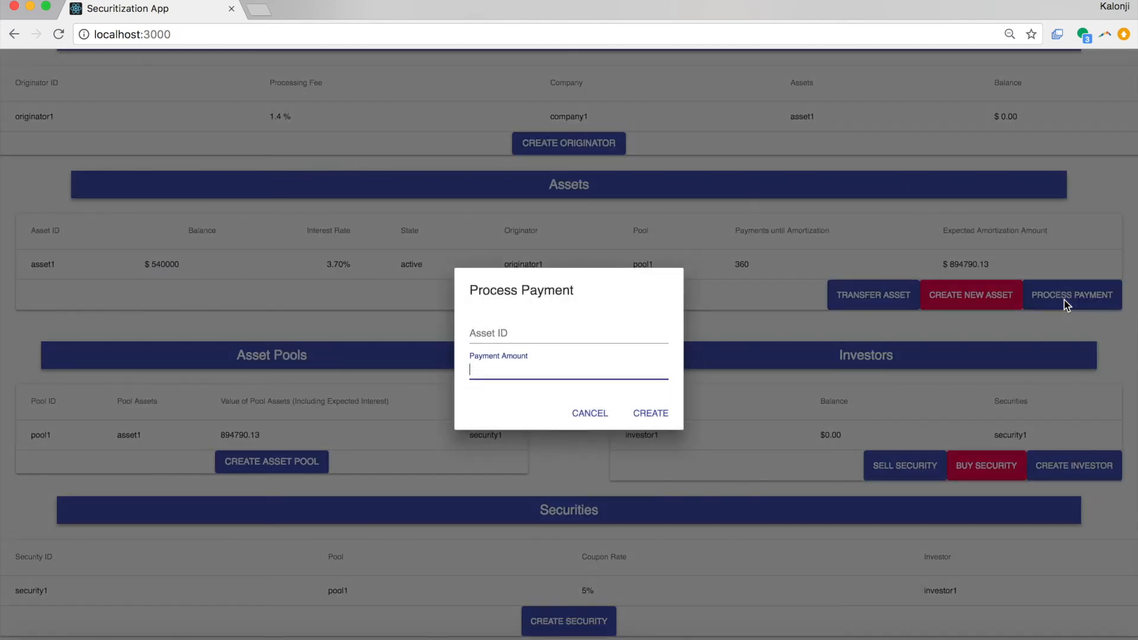
left_click(567, 333)
type("asset1")
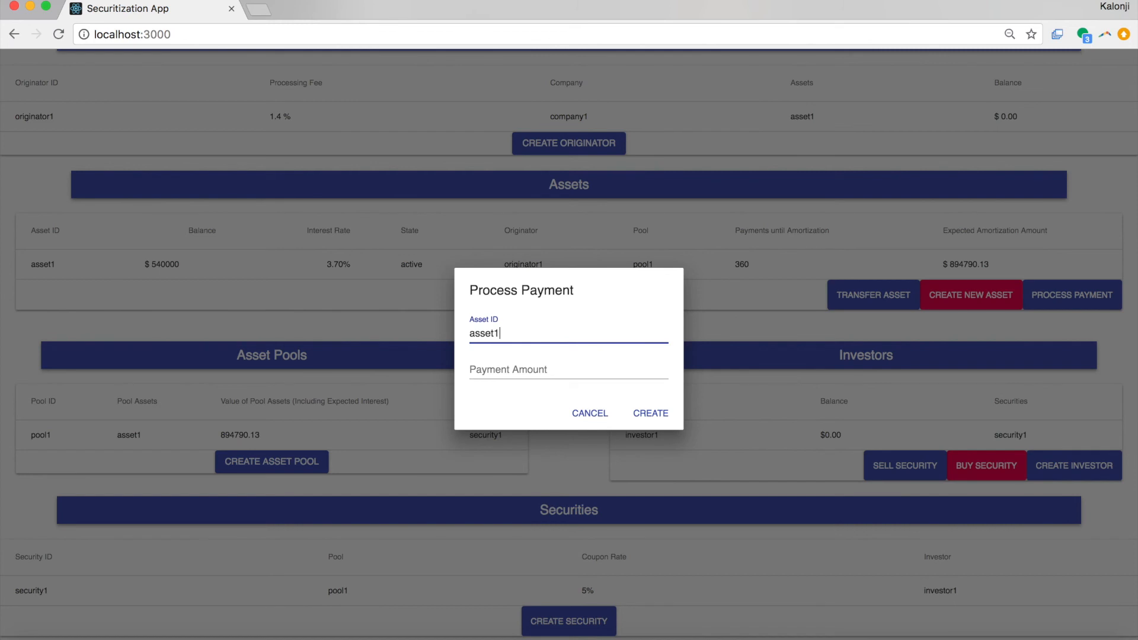
type("35")
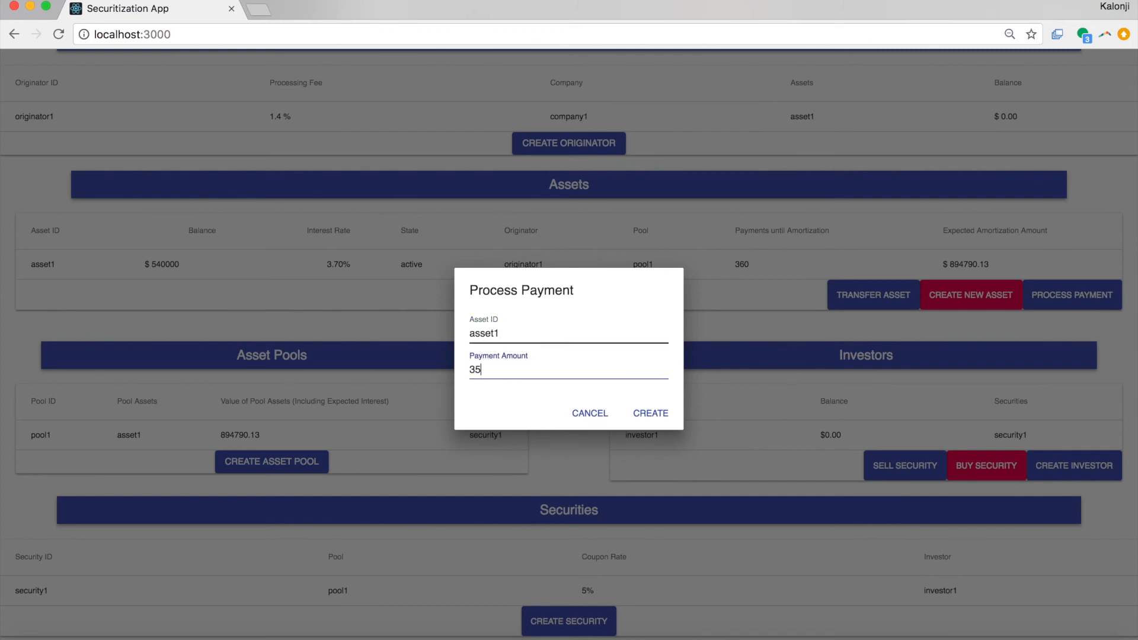
type("00.00")
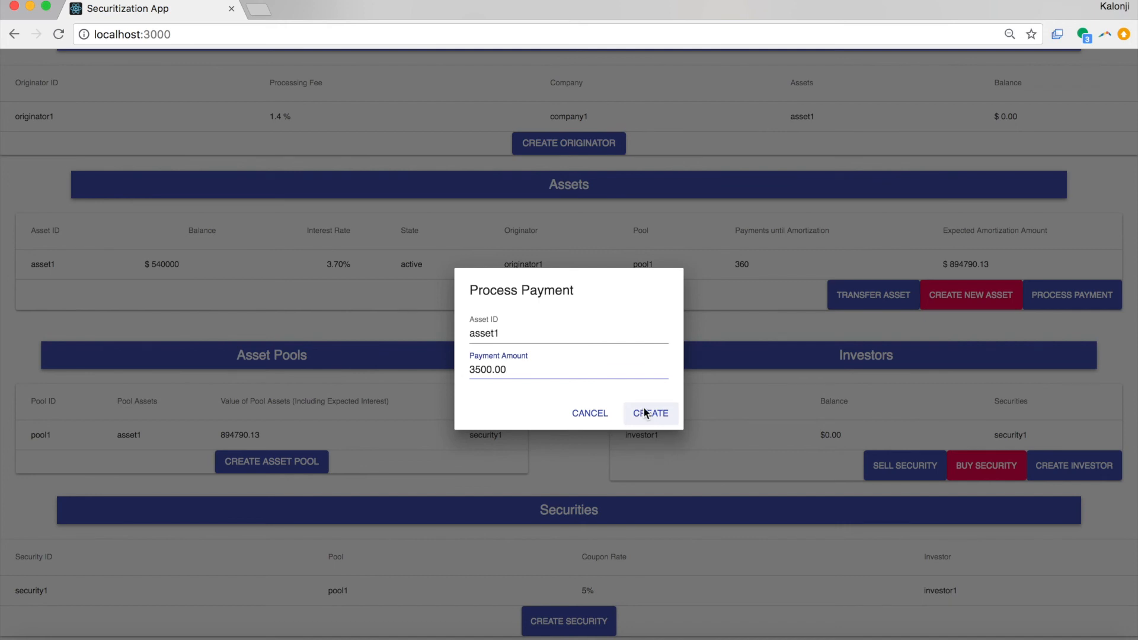
left_click(651, 412)
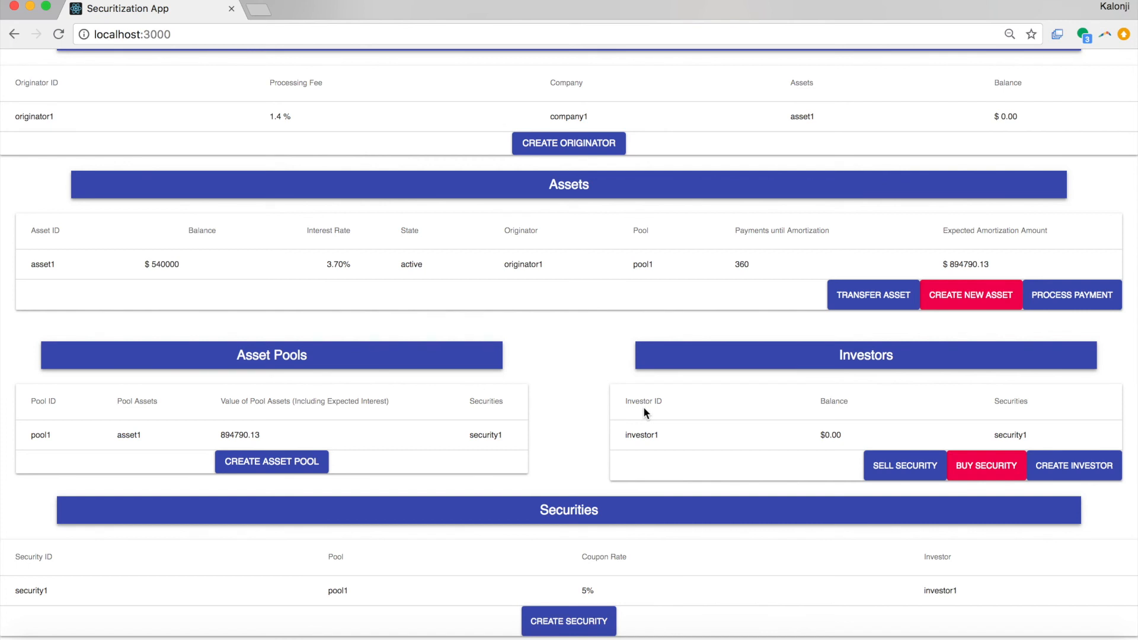
left_click(1072, 295)
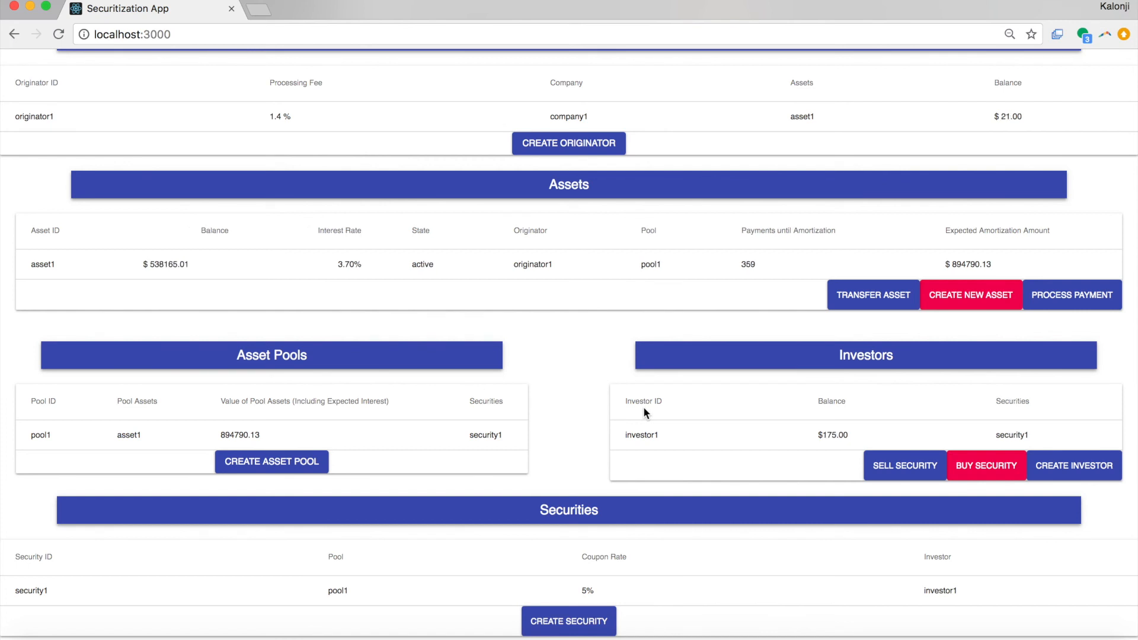